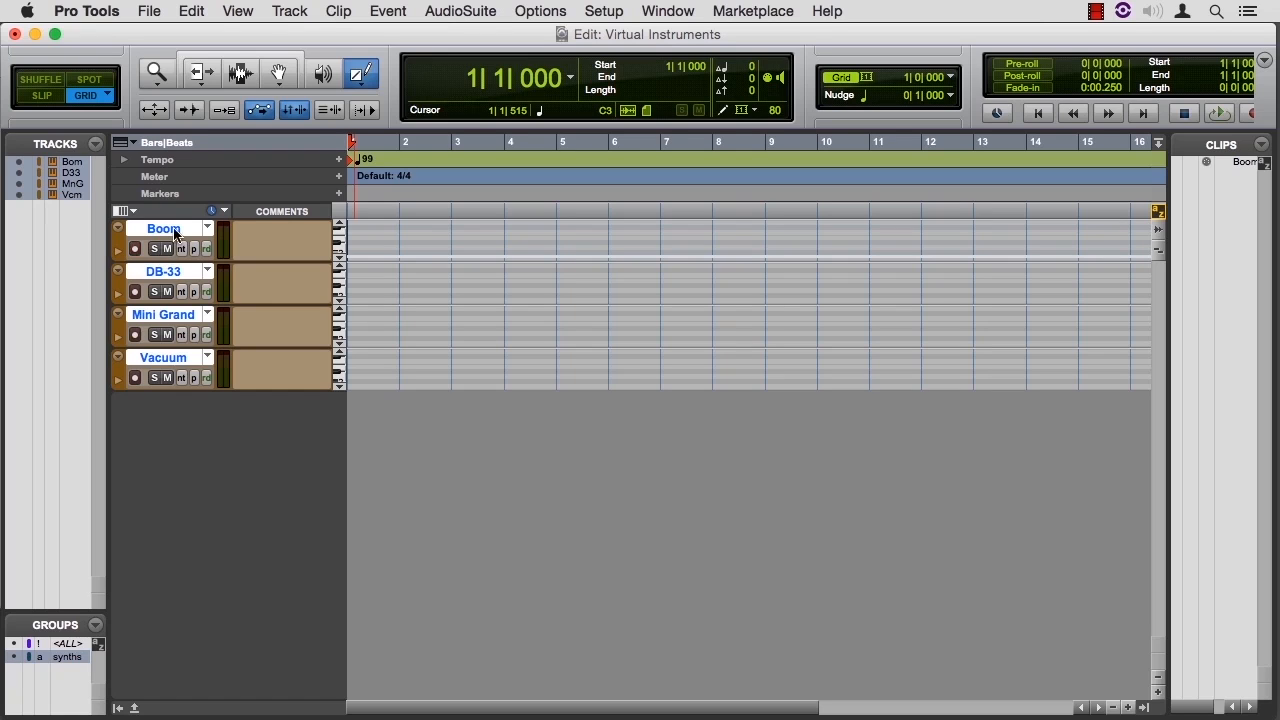
mouse_move(190, 278)
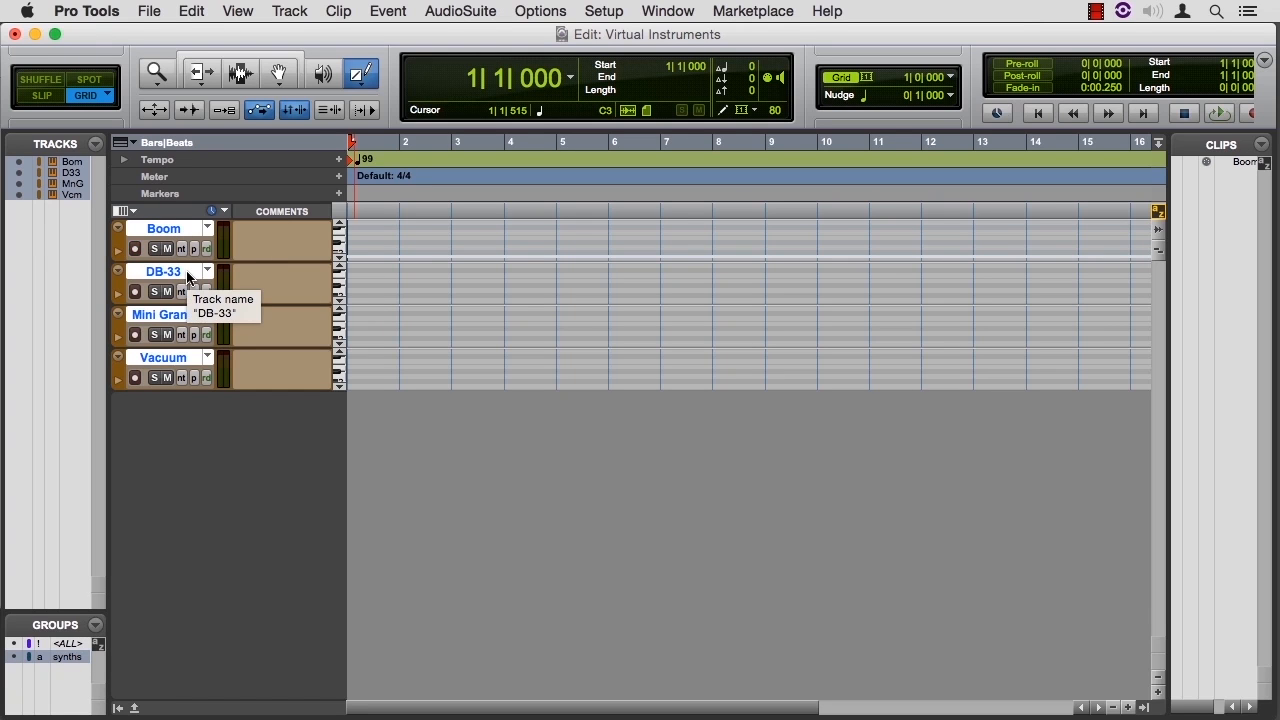
mouse_move(190, 324)
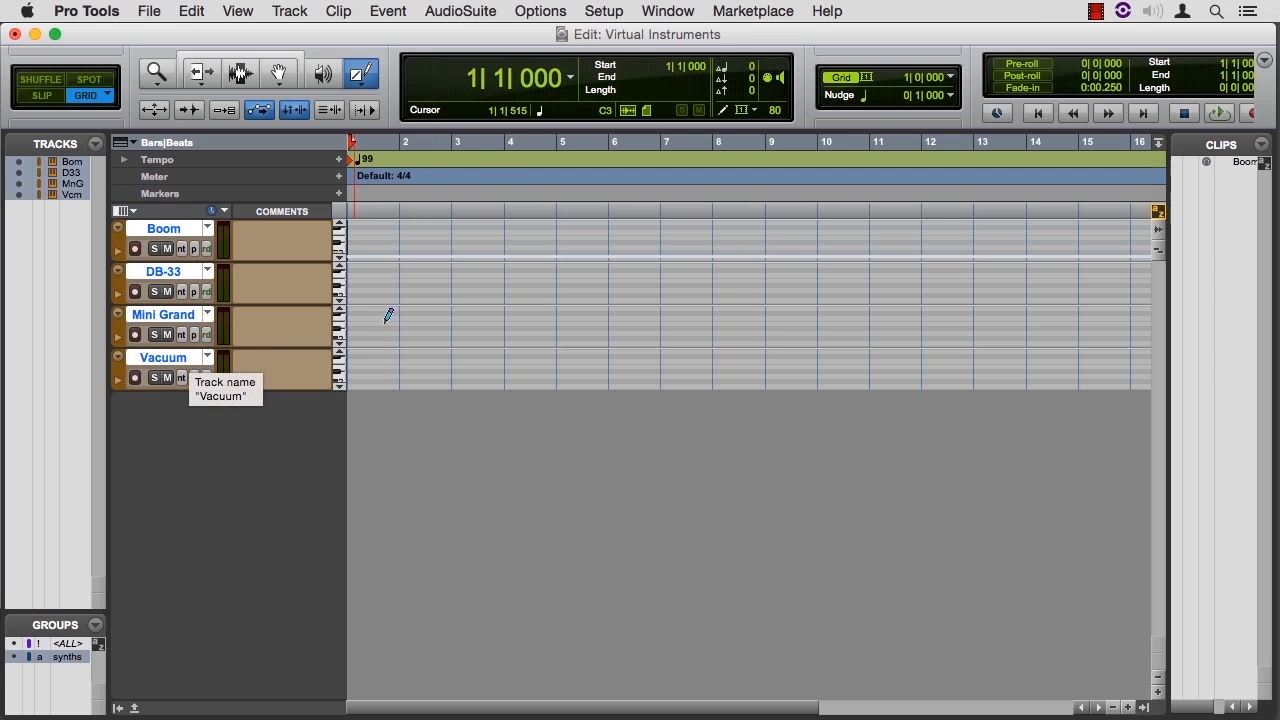
Step: Record-arm the Boom instrument track and bring up the Boom drum machine plug-in
click(136, 248)
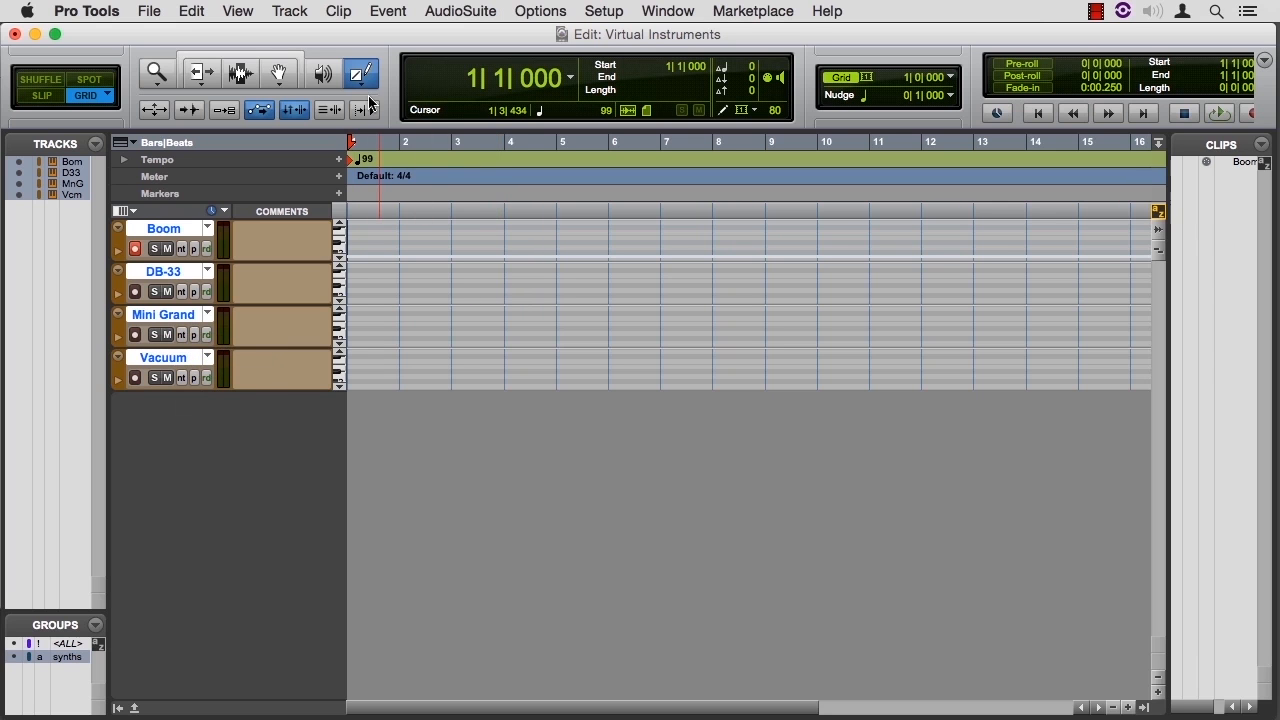
click(360, 72)
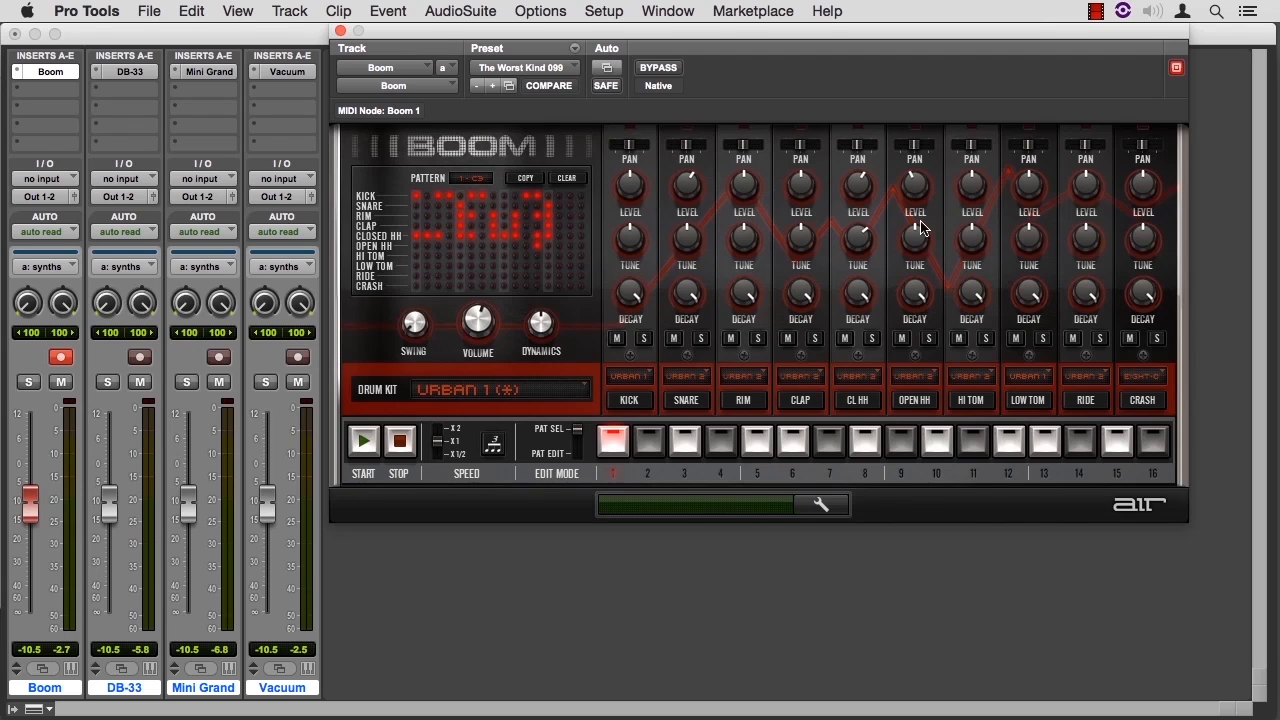
mouse_move(804, 550)
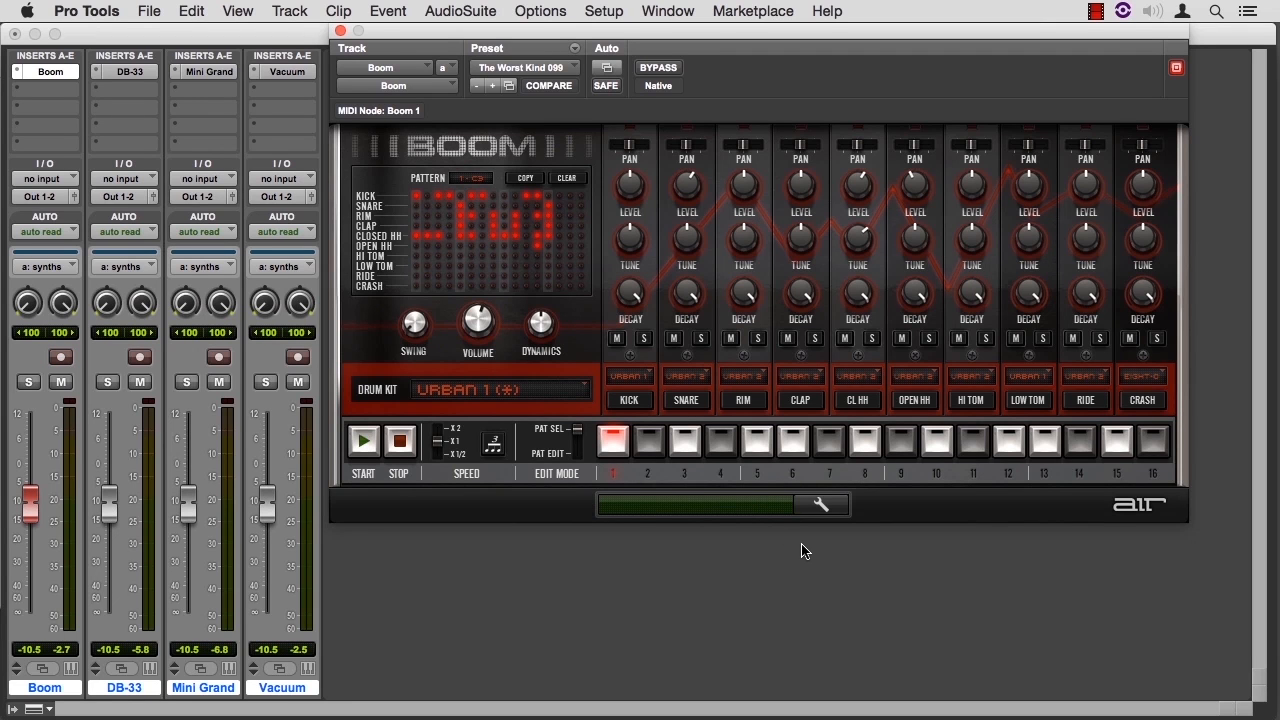
Step: Start the Boom drum pattern playing and toggle a step in the pattern matrix
click(60, 356)
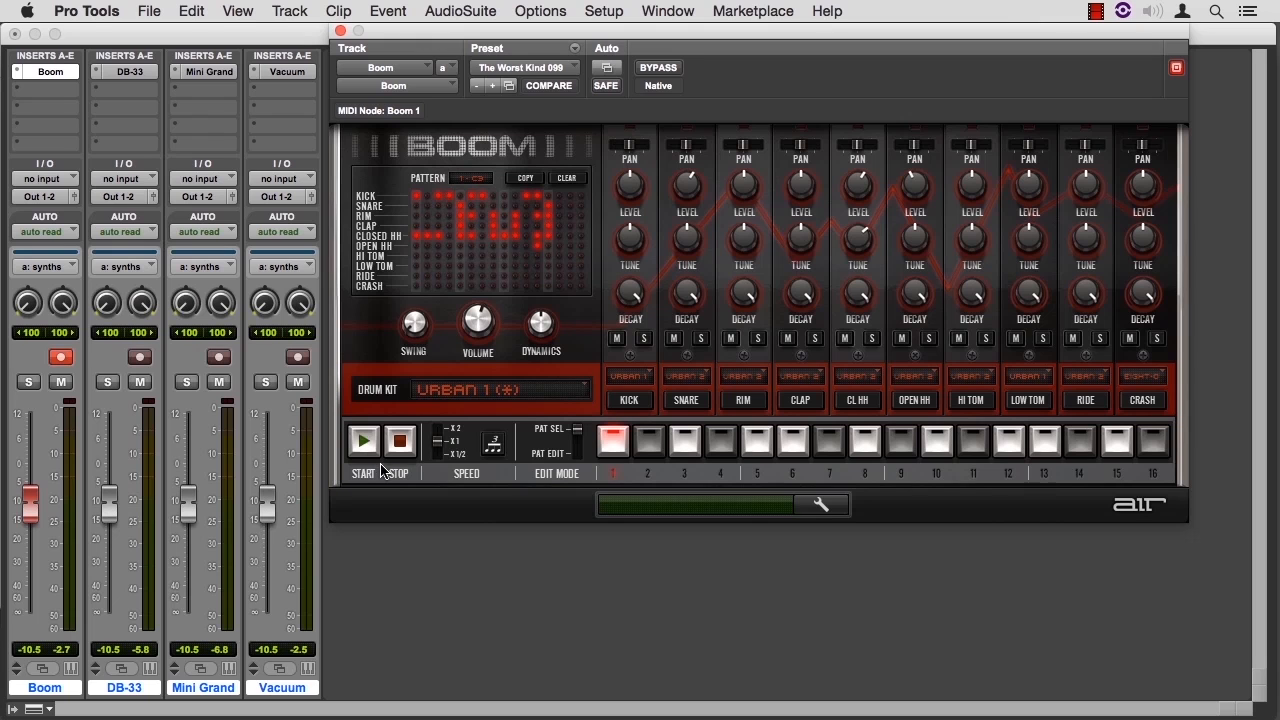
click(364, 440)
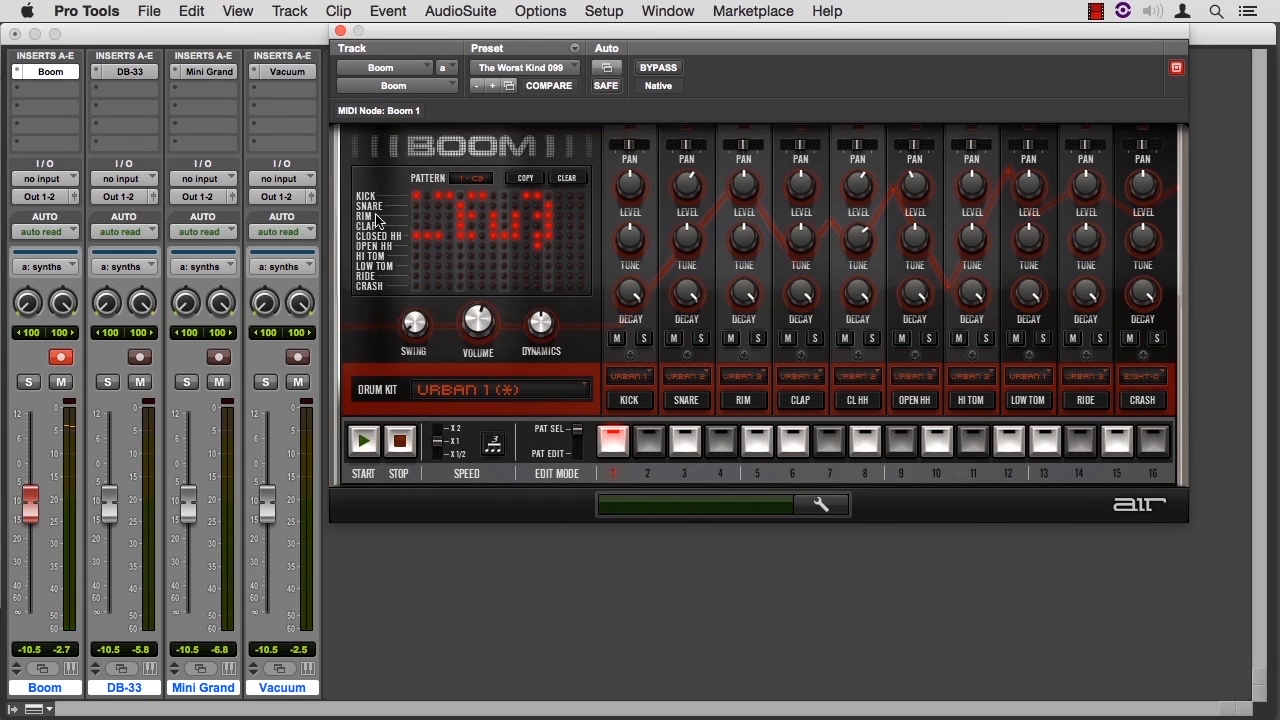
mouse_move(478, 248)
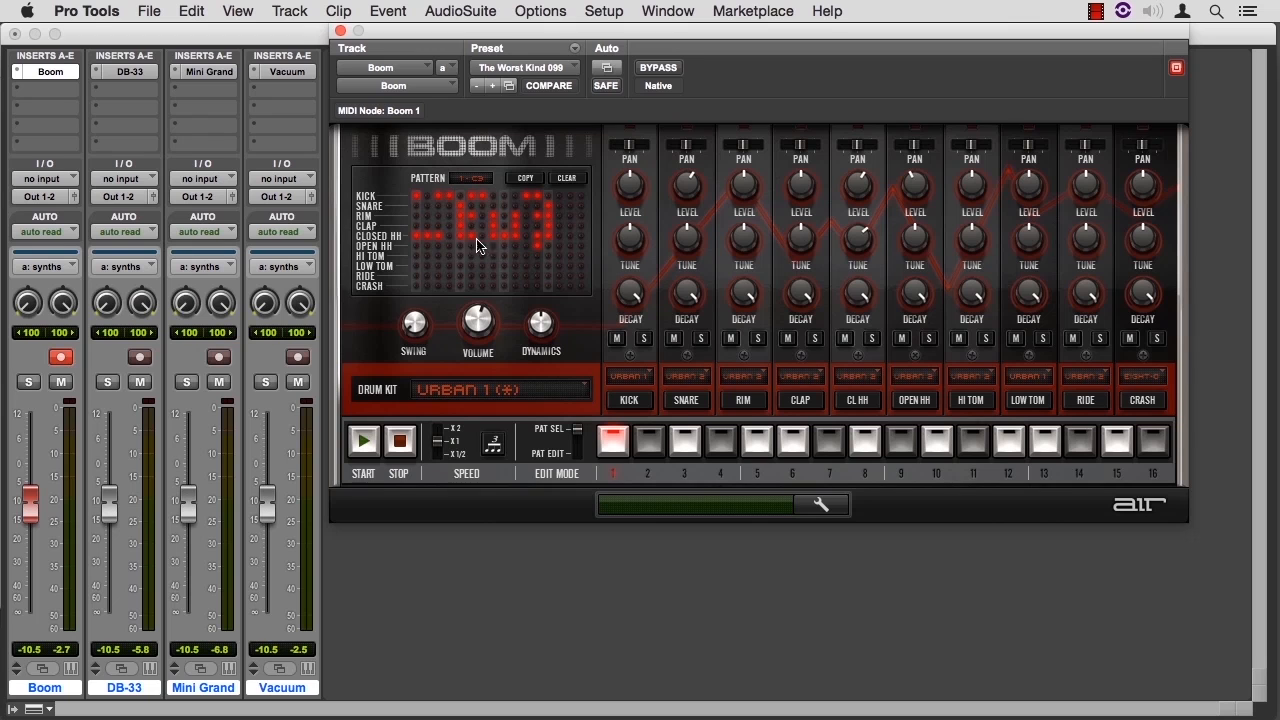
mouse_move(428, 248)
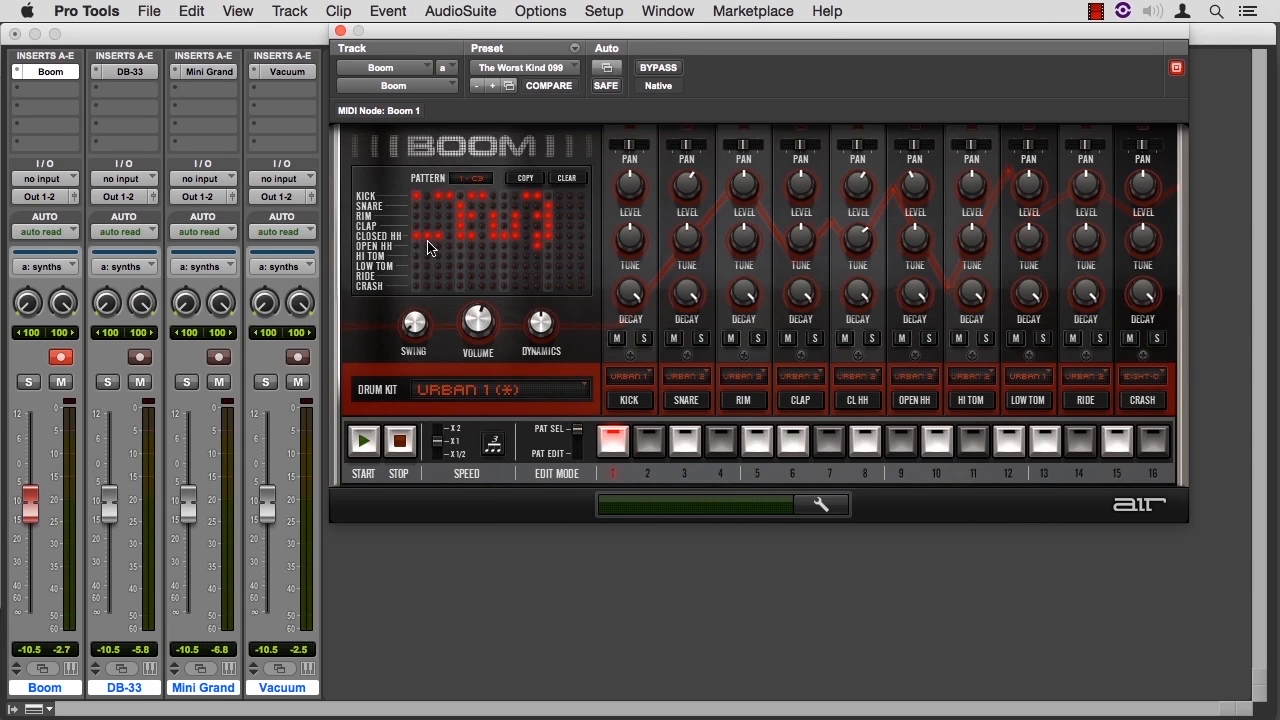
mouse_move(420, 244)
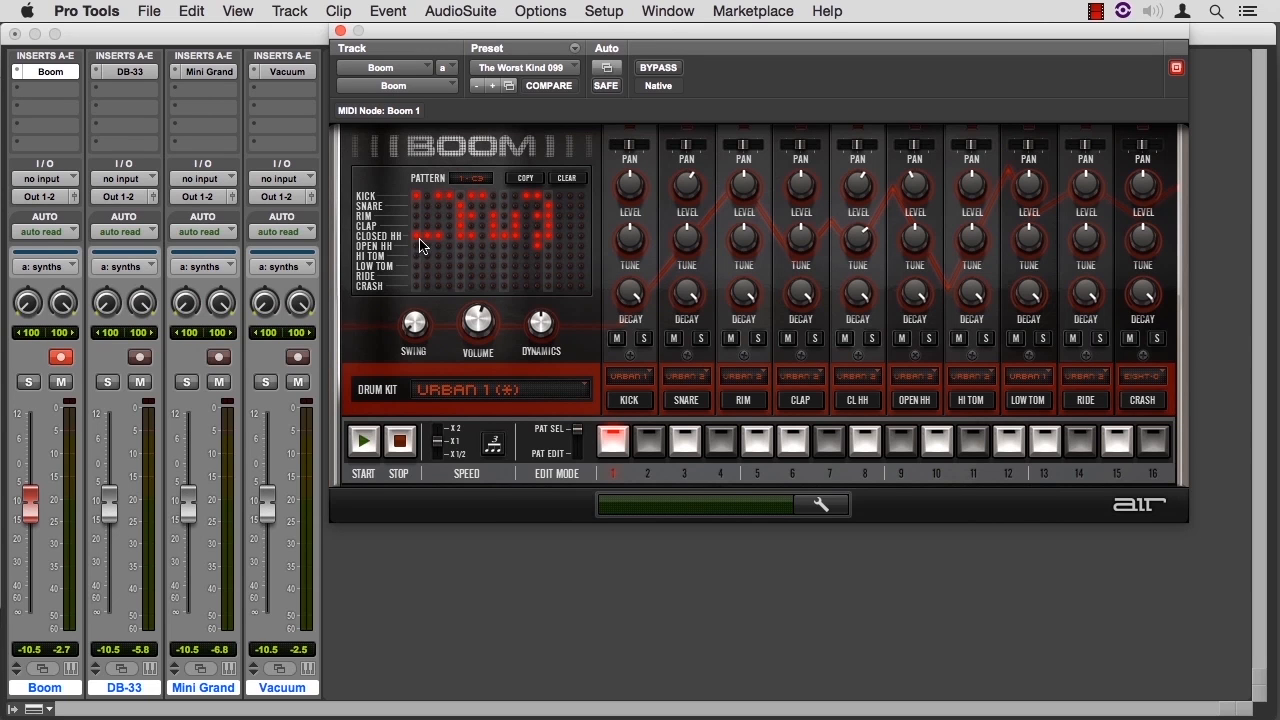
mouse_move(436, 280)
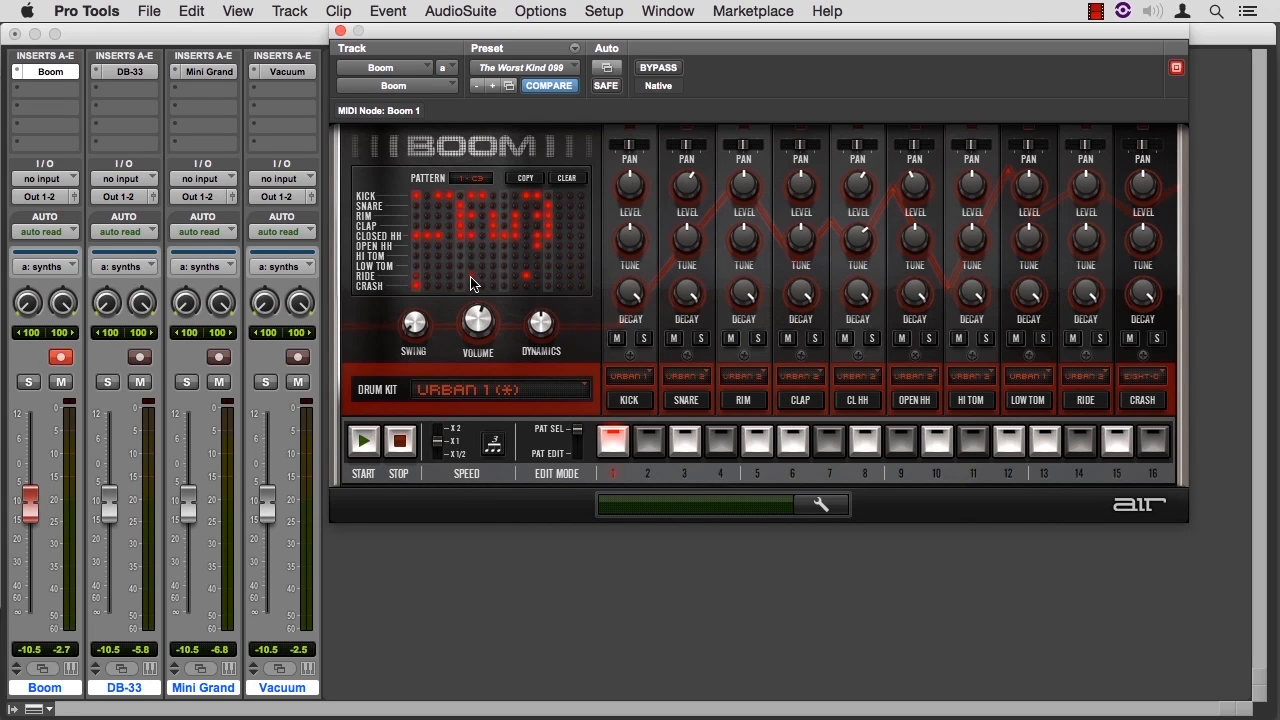
click(364, 440)
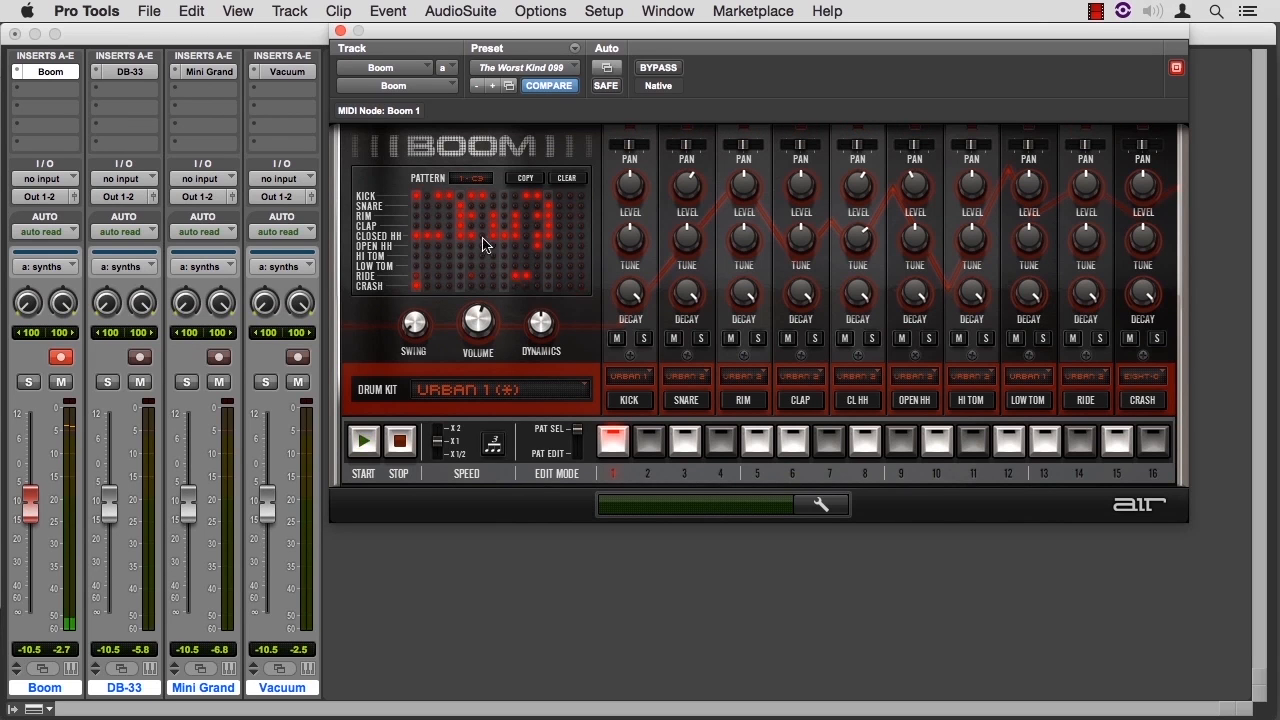
mouse_move(584, 380)
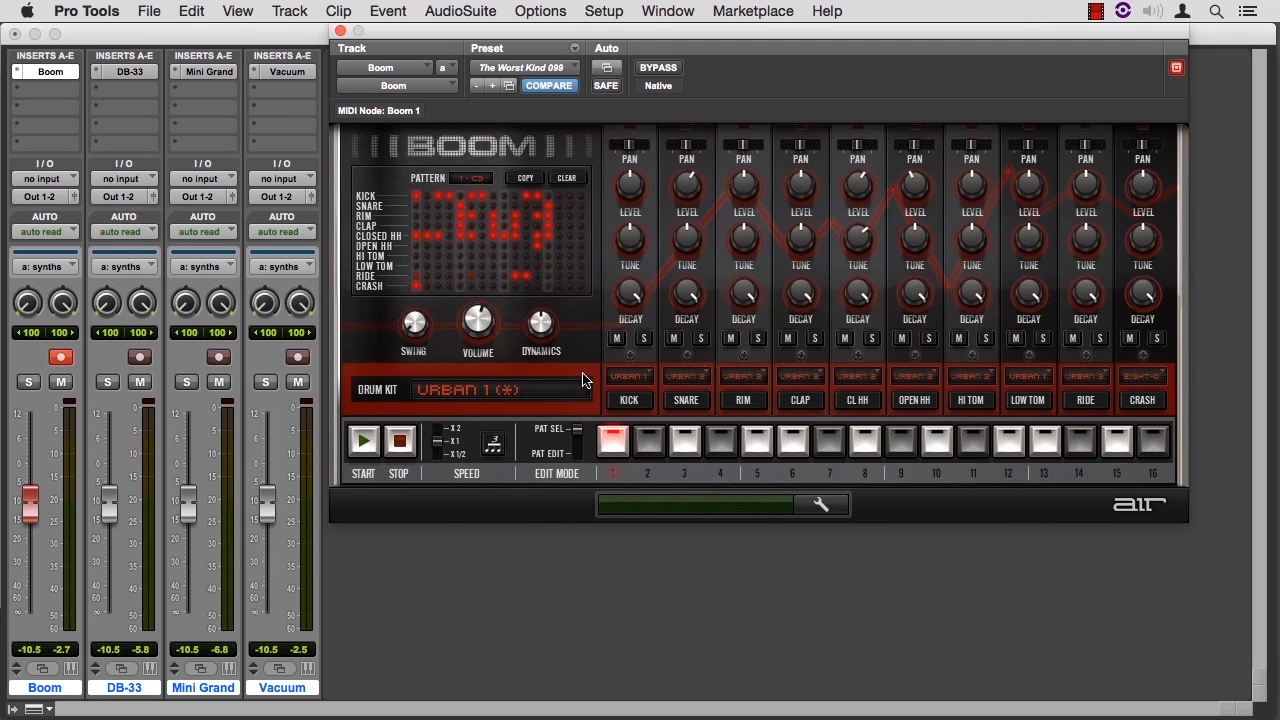
Step: Switch Boom's drum kit from Urban 1 to Eight-O and keep the pattern running
click(500, 388)
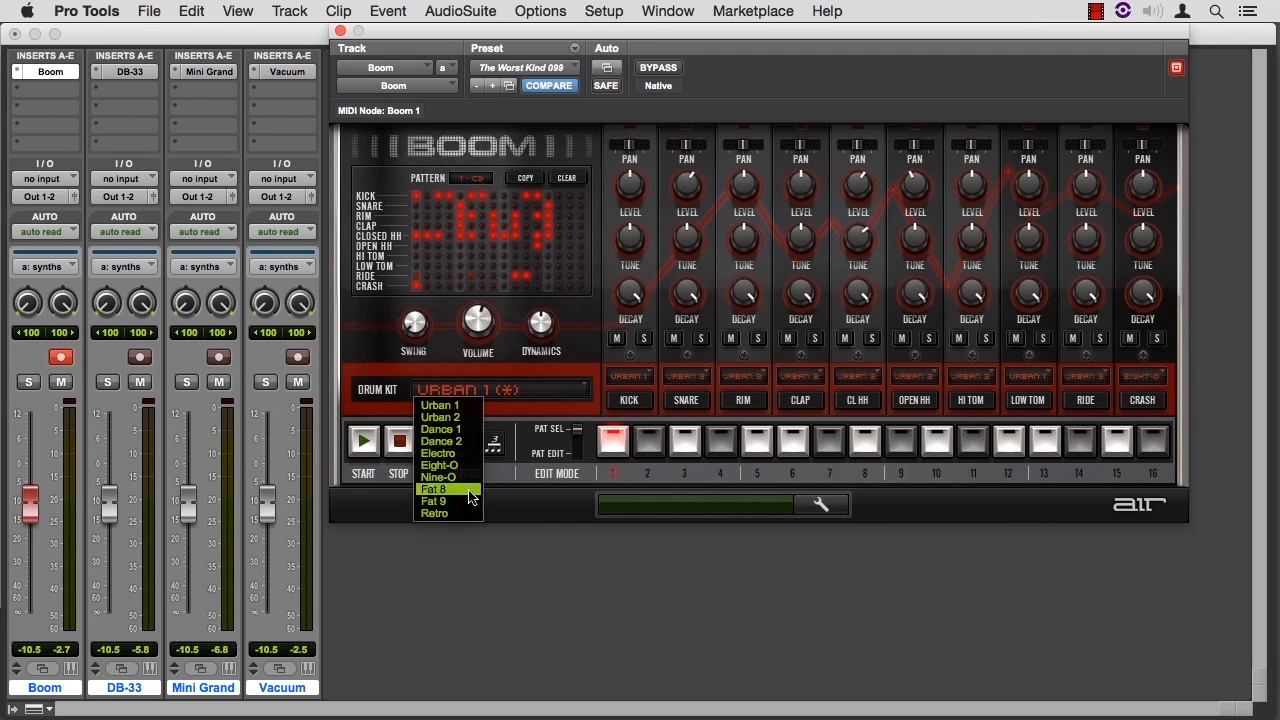
mouse_move(476, 418)
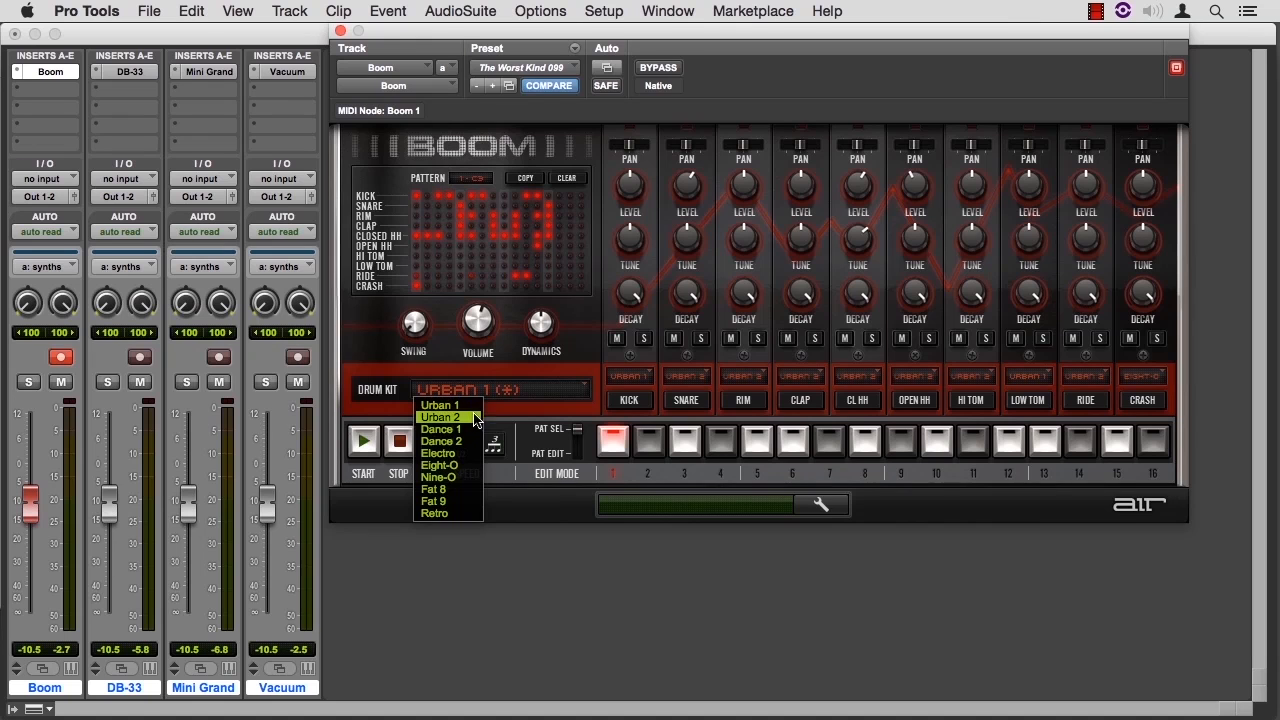
mouse_move(438, 464)
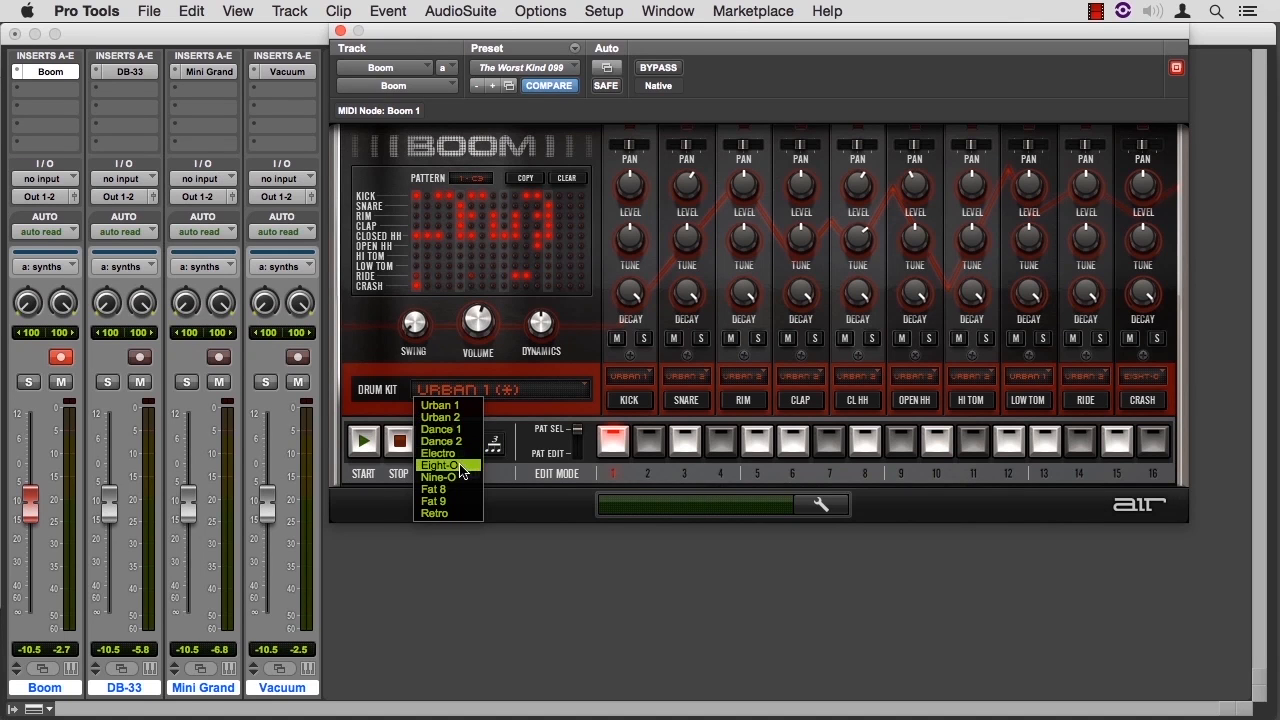
click(440, 464)
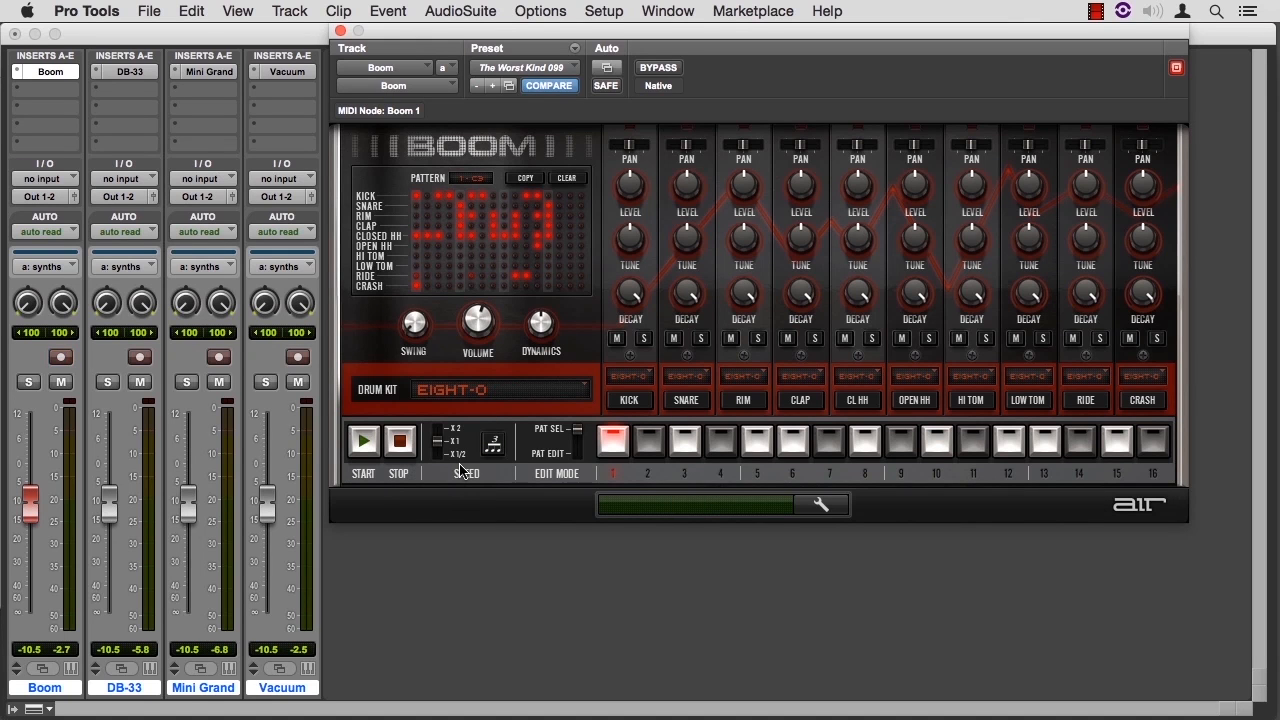
click(364, 442)
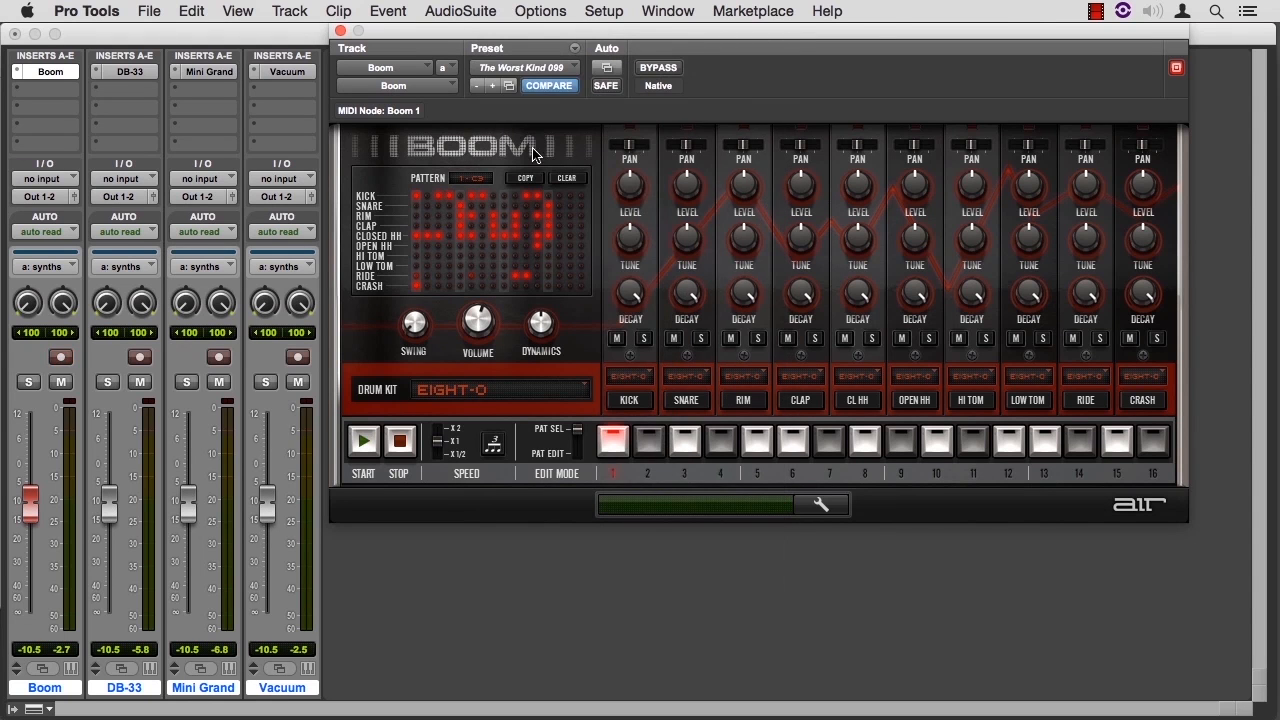
Step: Browse Boom's preset librarian, cancel without changing patch, check the Settings menu, return to the Edit window
click(508, 84)
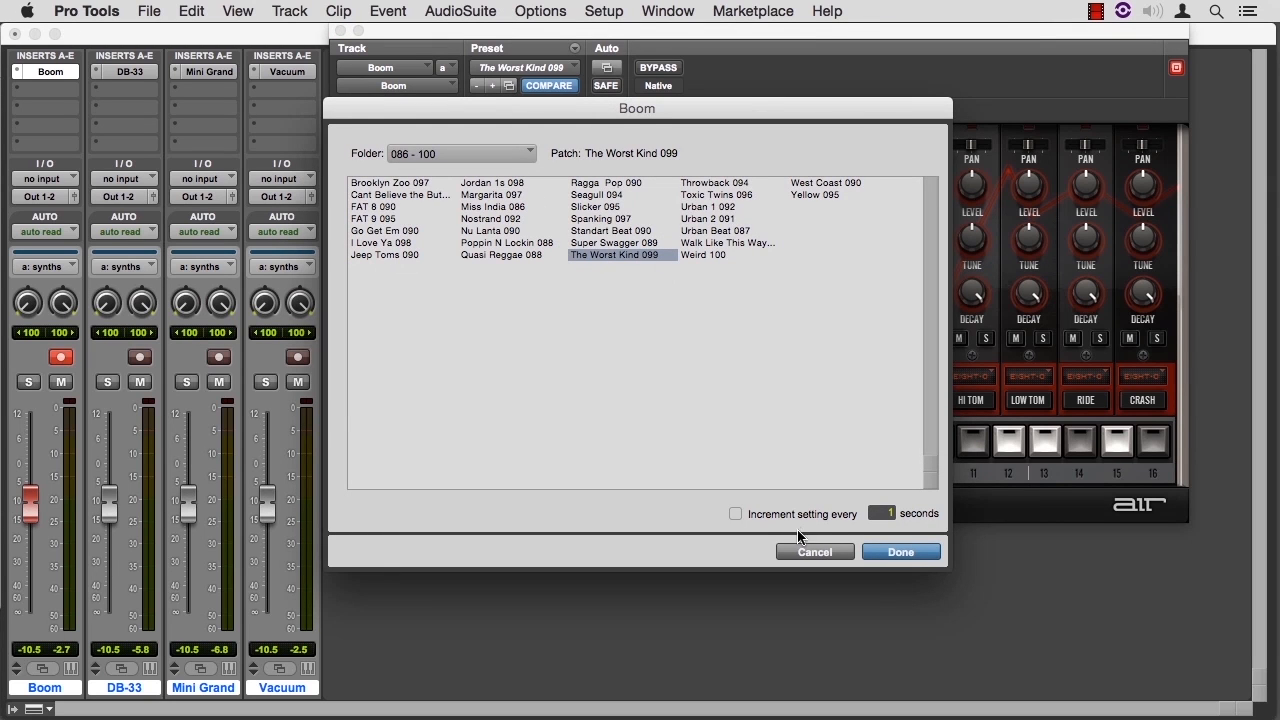
click(900, 552)
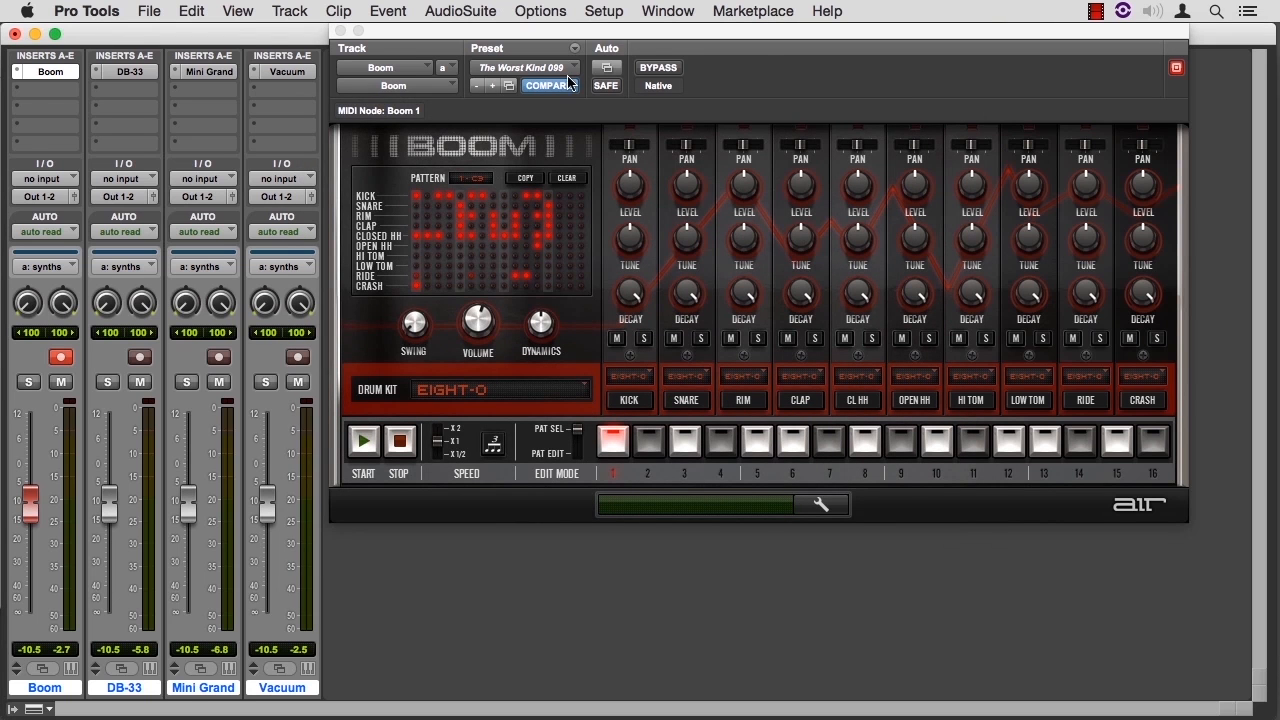
click(578, 48)
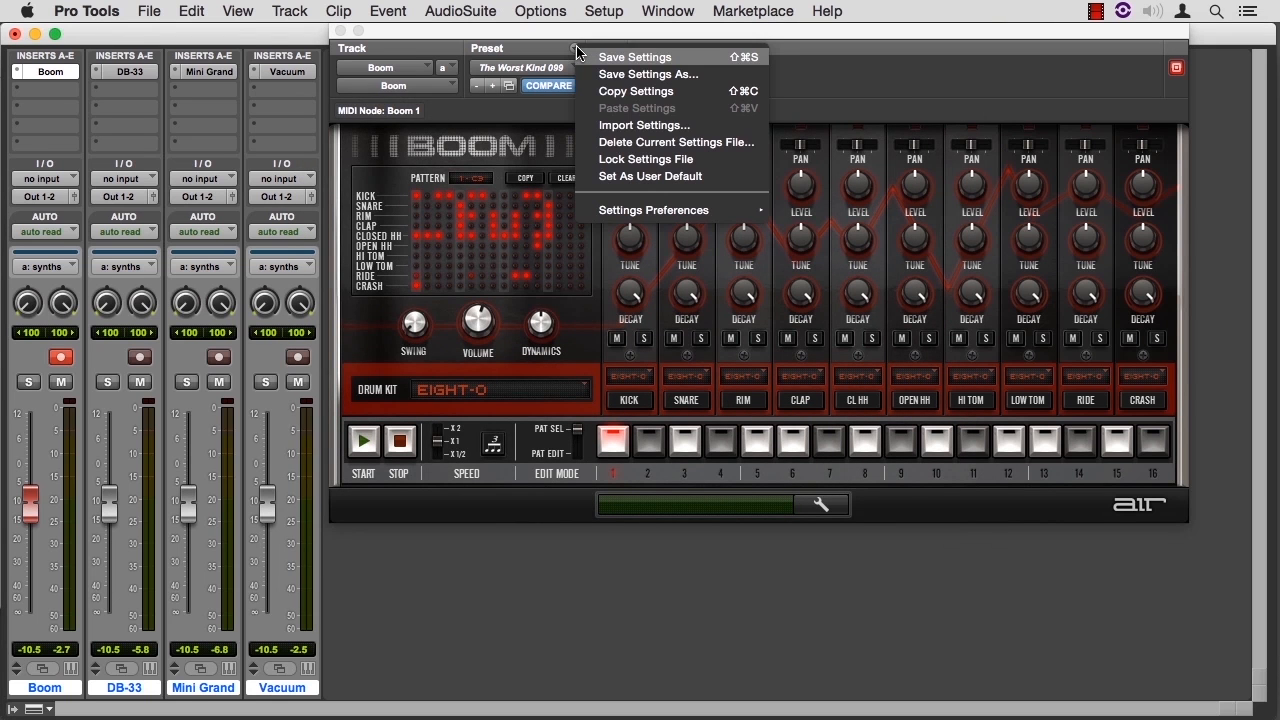
mouse_move(620, 80)
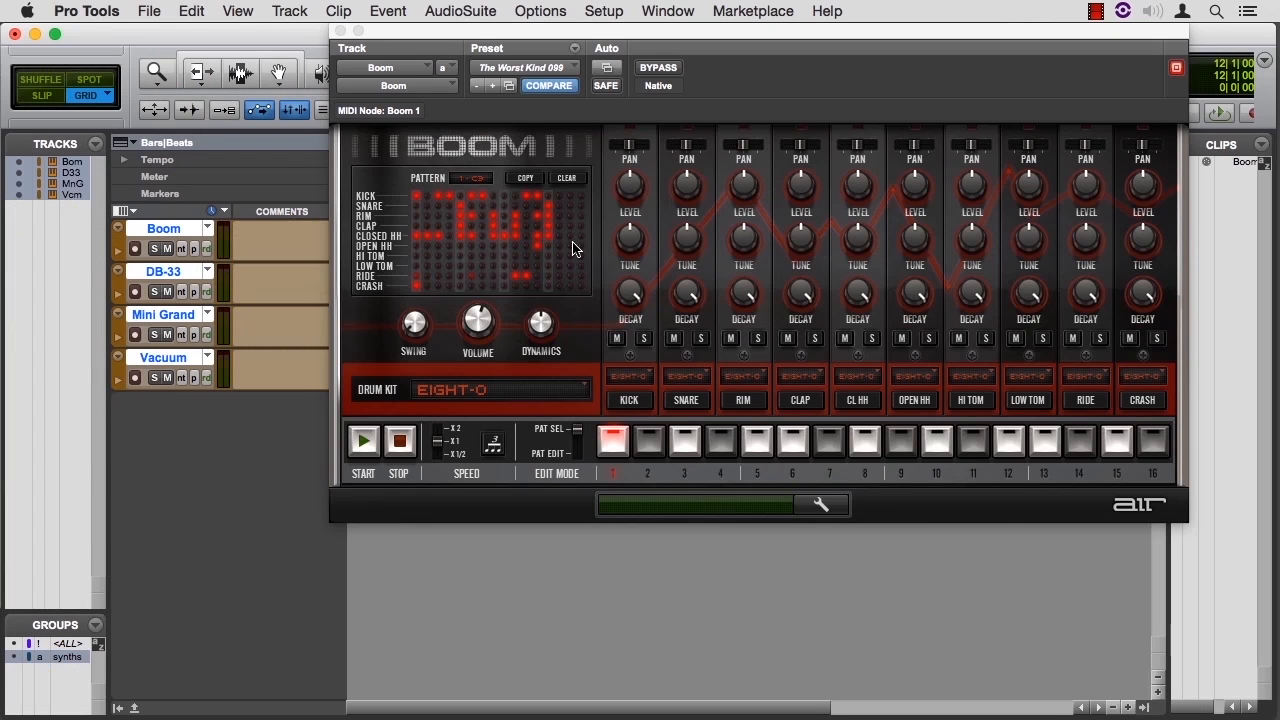
click(340, 30)
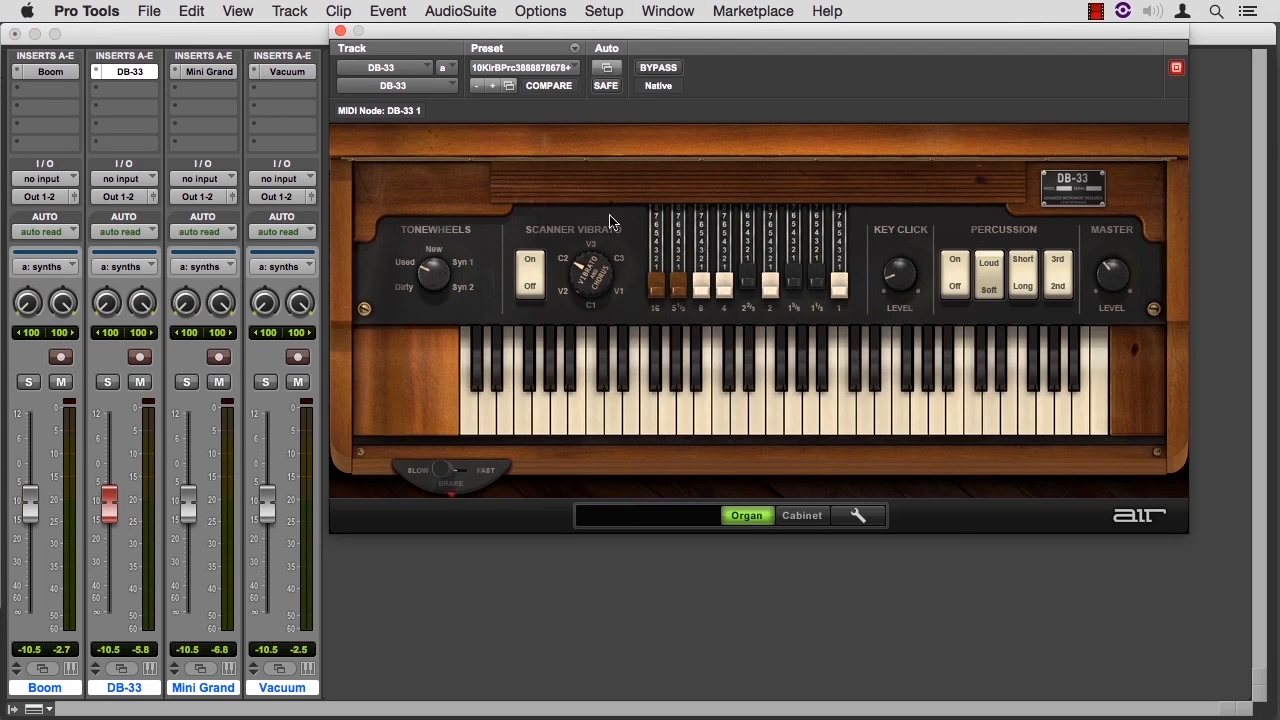
Step: Bring up the DB-33 organ plug-in from its insert and show its Cabinet section
click(810, 400)
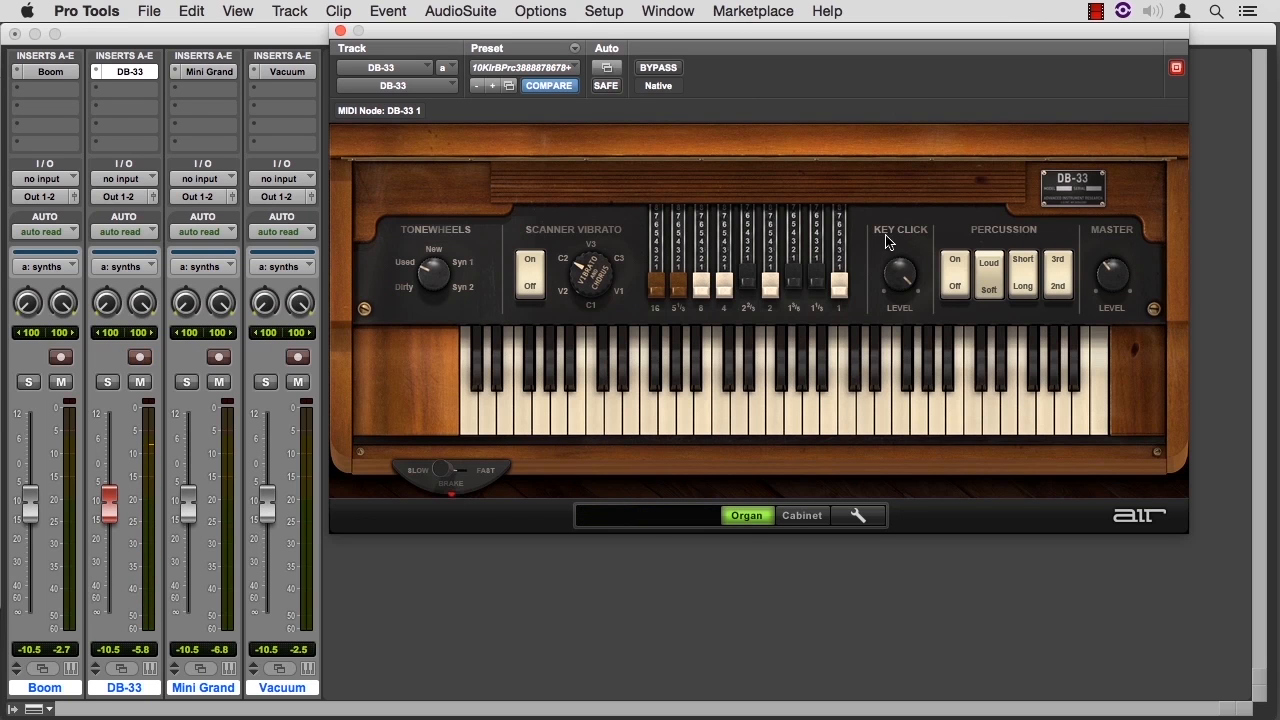
mouse_move(1018, 248)
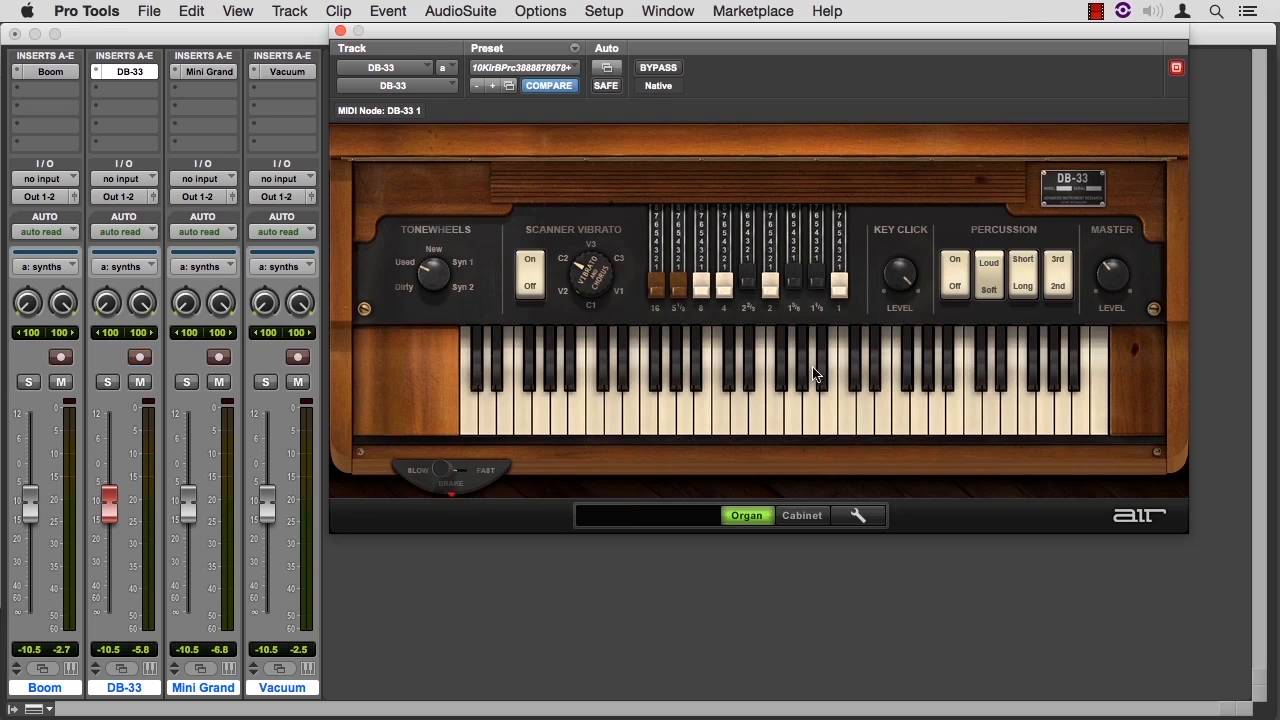
click(800, 516)
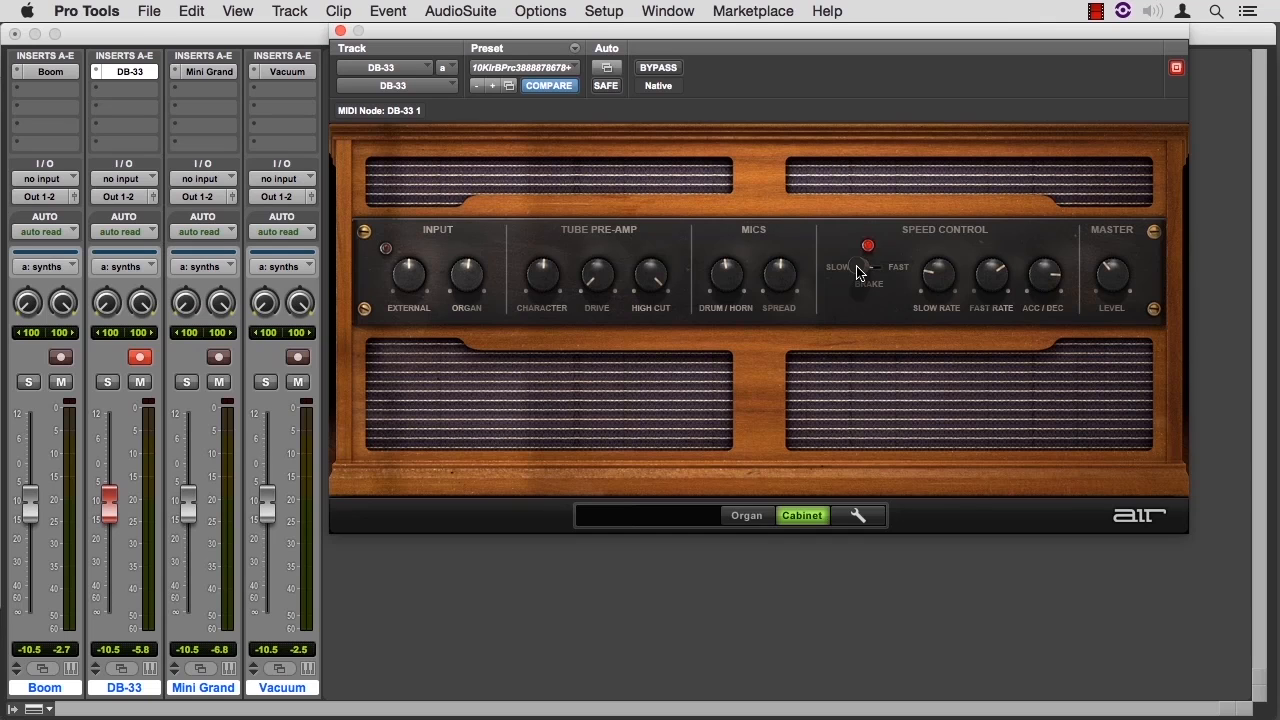
Step: Switch the DB-33 rotary speaker speed, returning to the main Organ panel
click(744, 516)
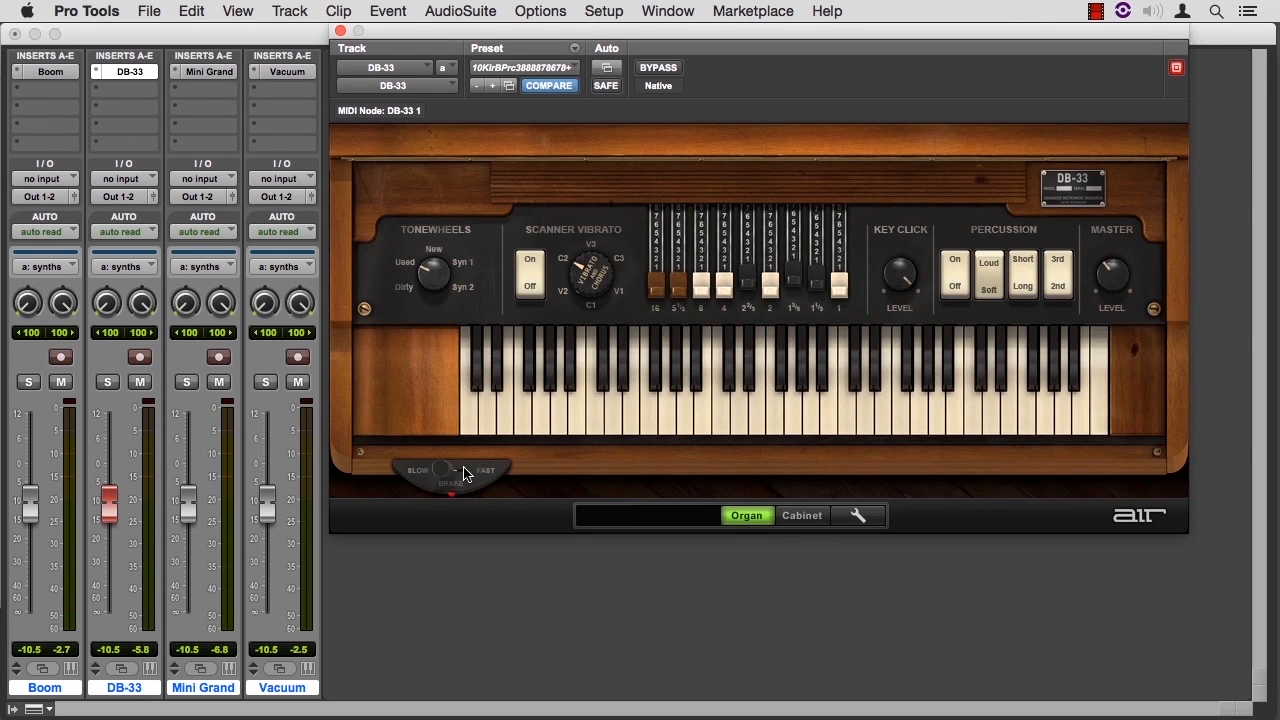
mouse_move(568, 436)
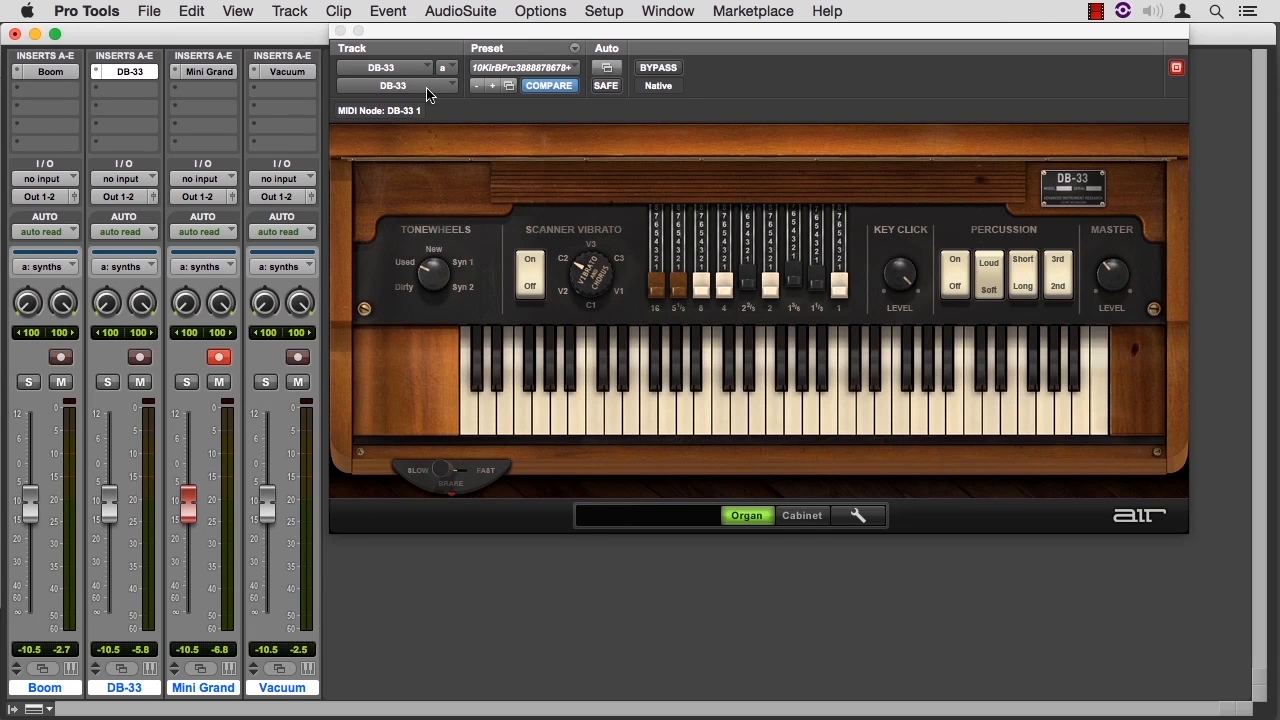
Step: Show the Mini Grand piano via the plug-in window's Track selector, then record-arm the Vacuum track
click(384, 68)
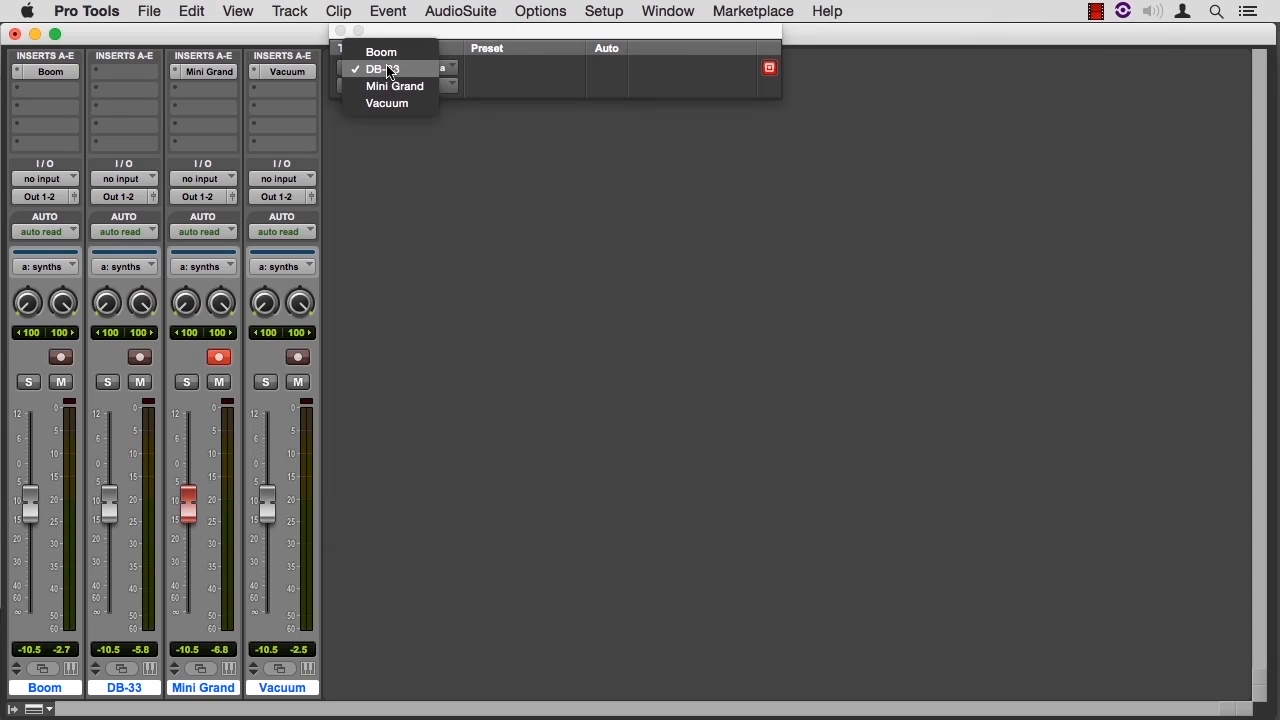
click(394, 84)
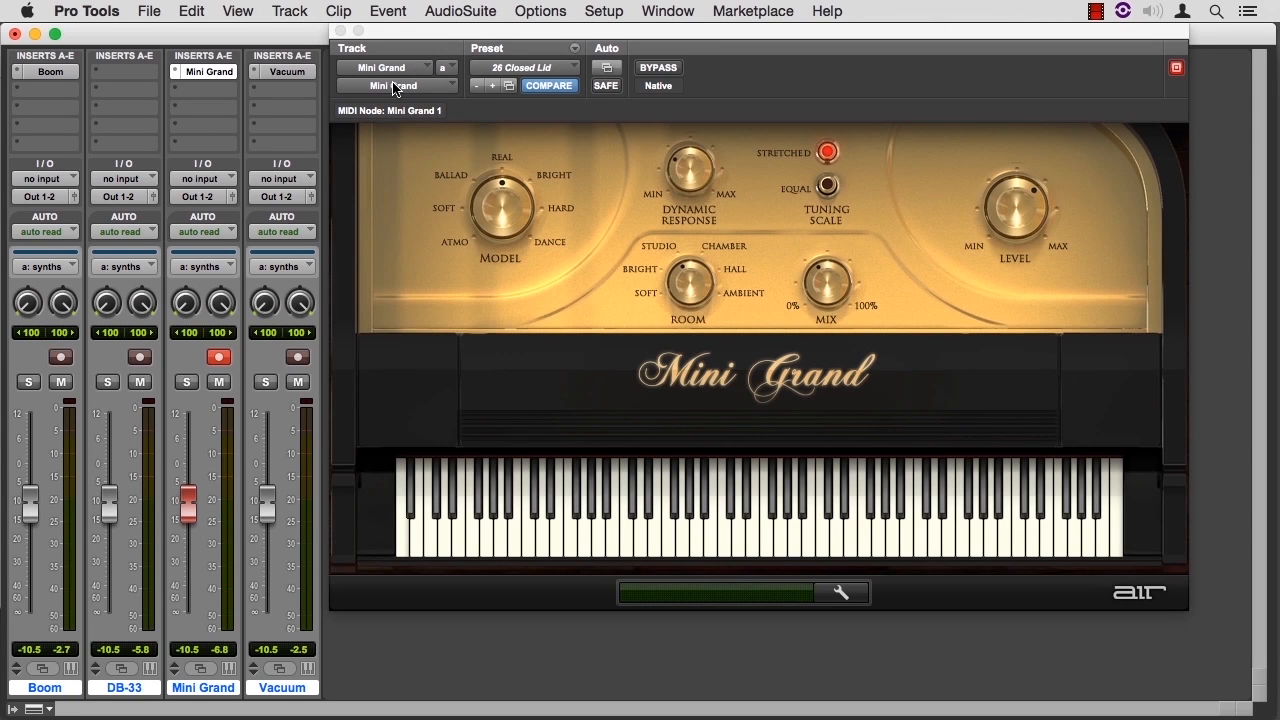
mouse_move(640, 360)
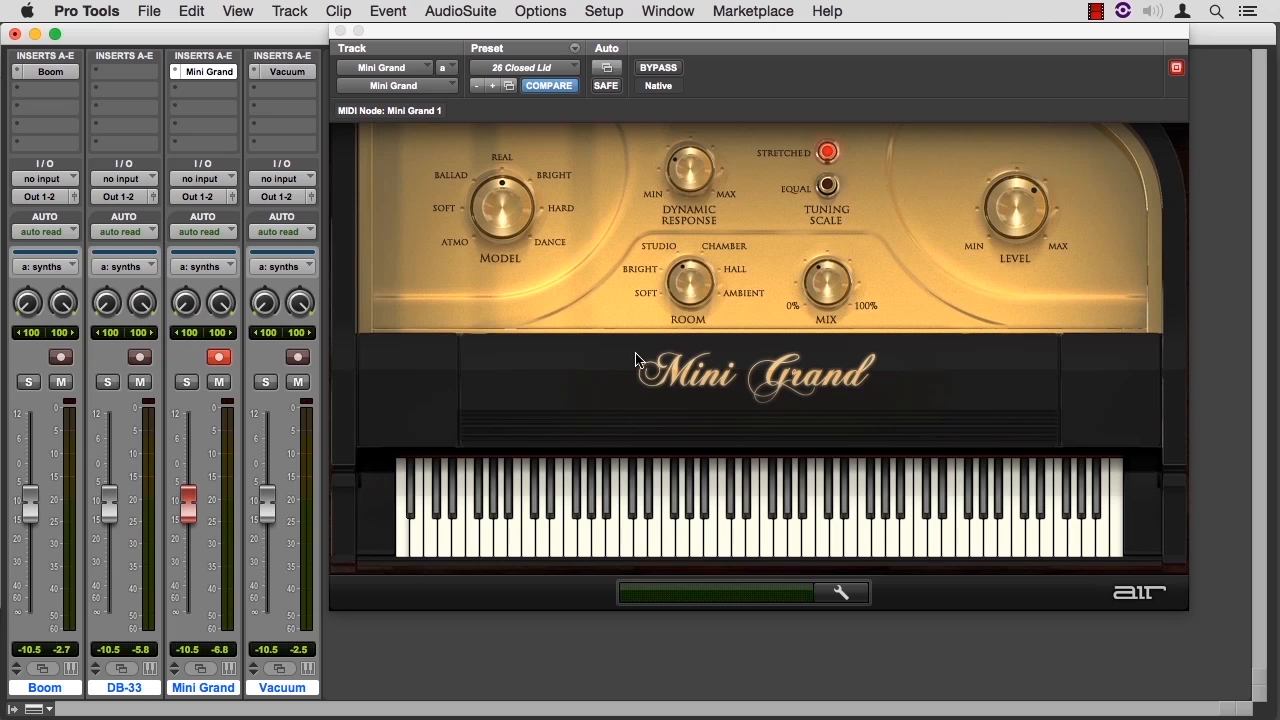
mouse_move(690, 176)
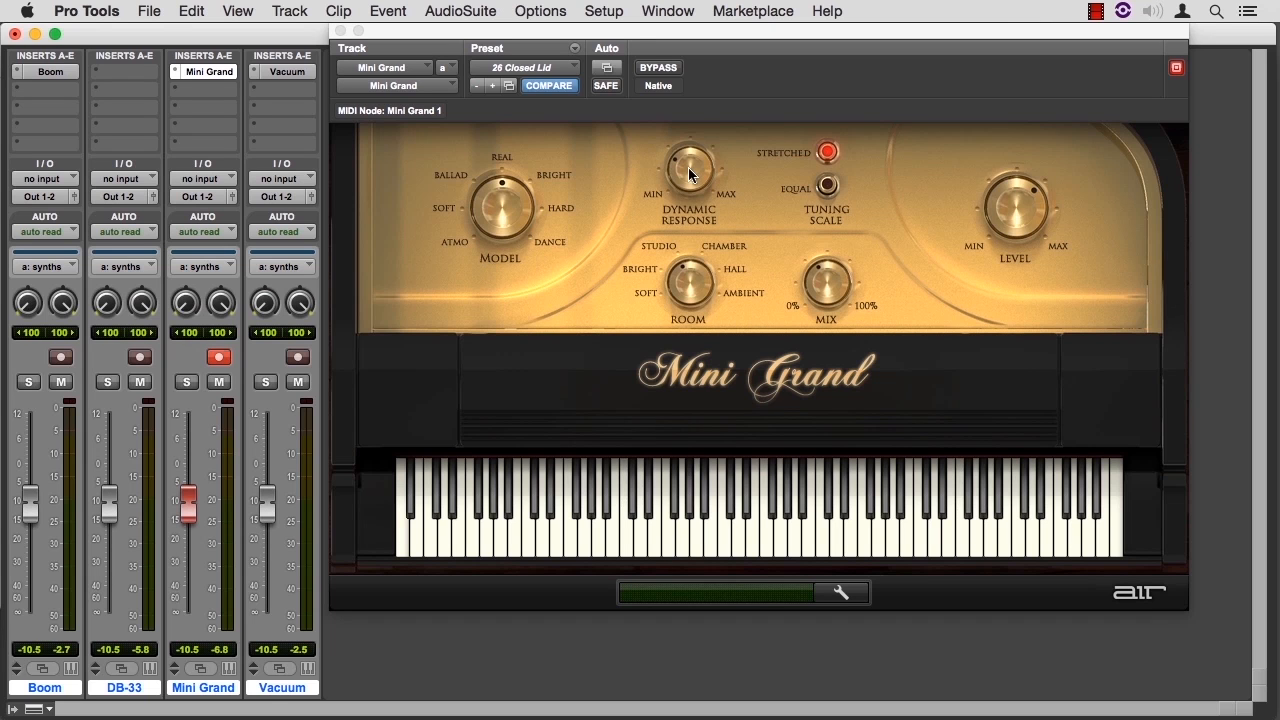
mouse_move(720, 172)
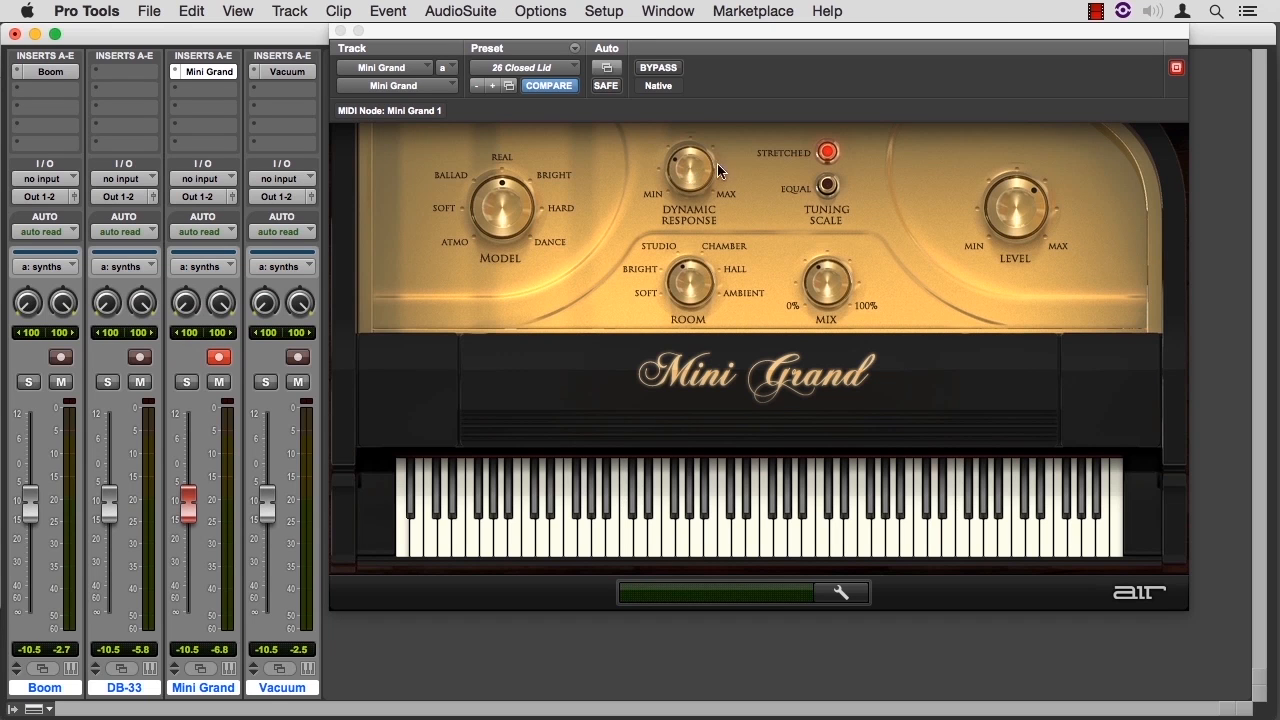
mouse_move(1016, 198)
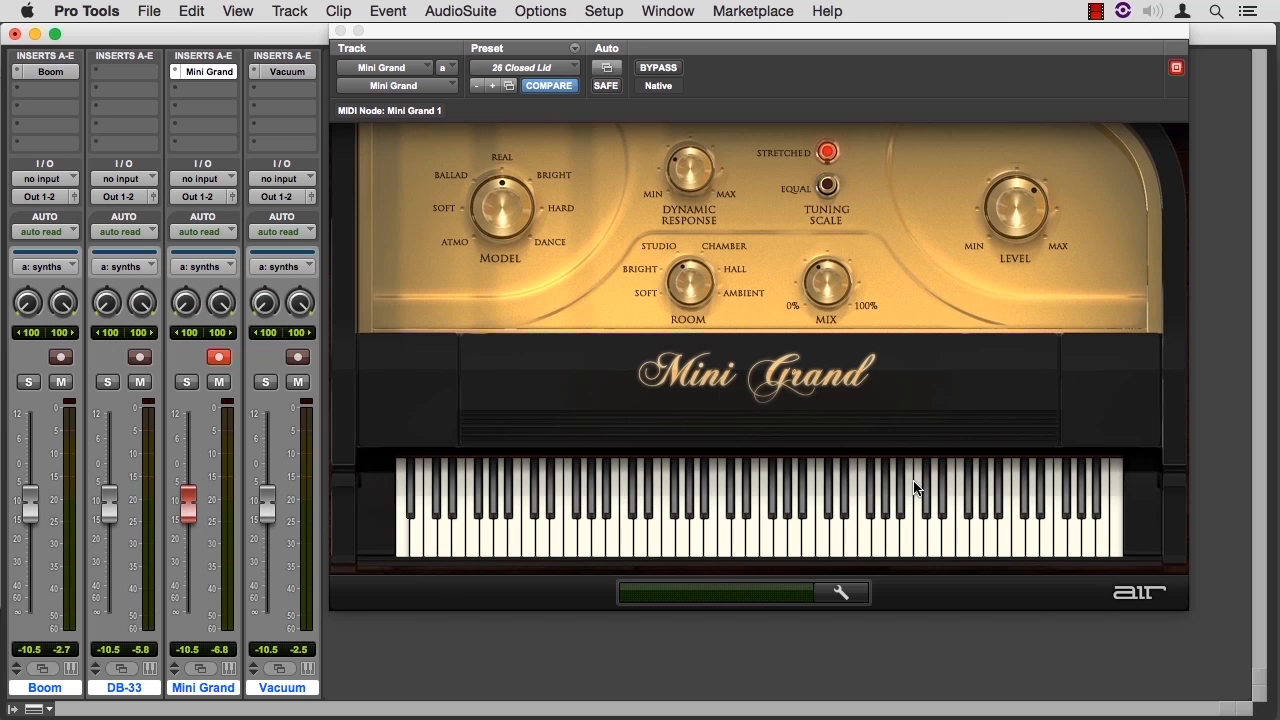
mouse_move(590, 170)
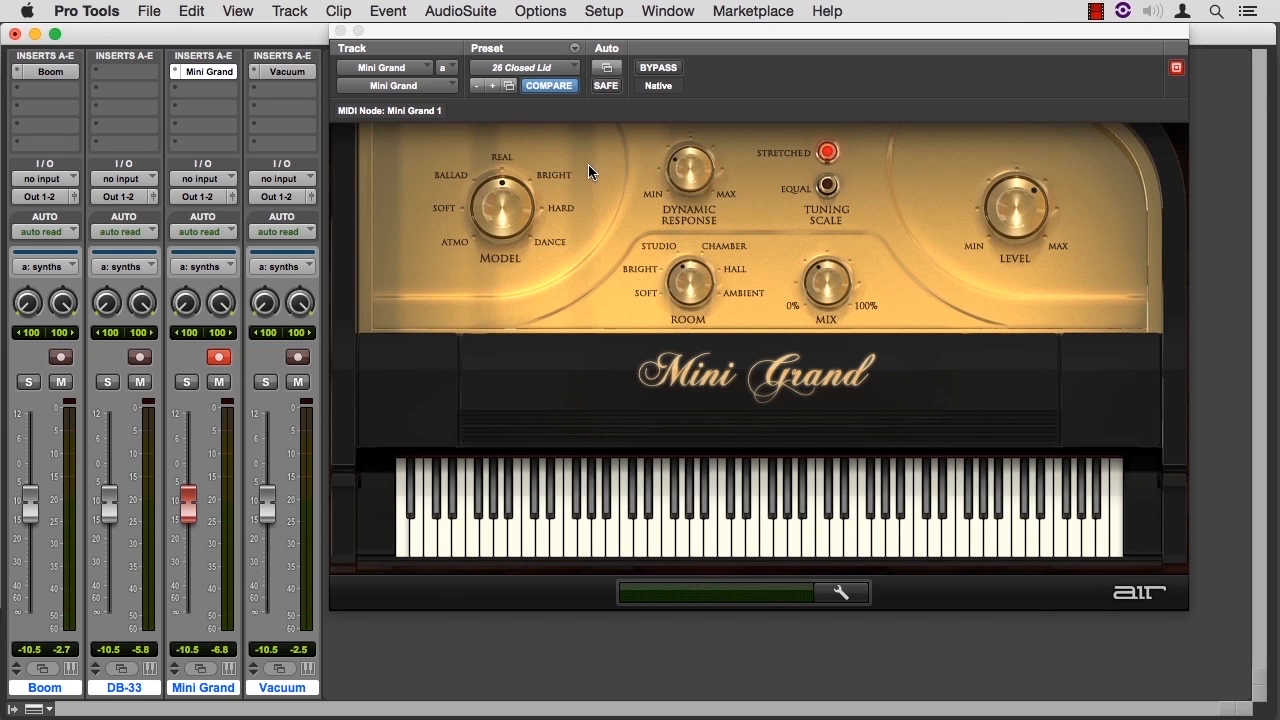
click(296, 356)
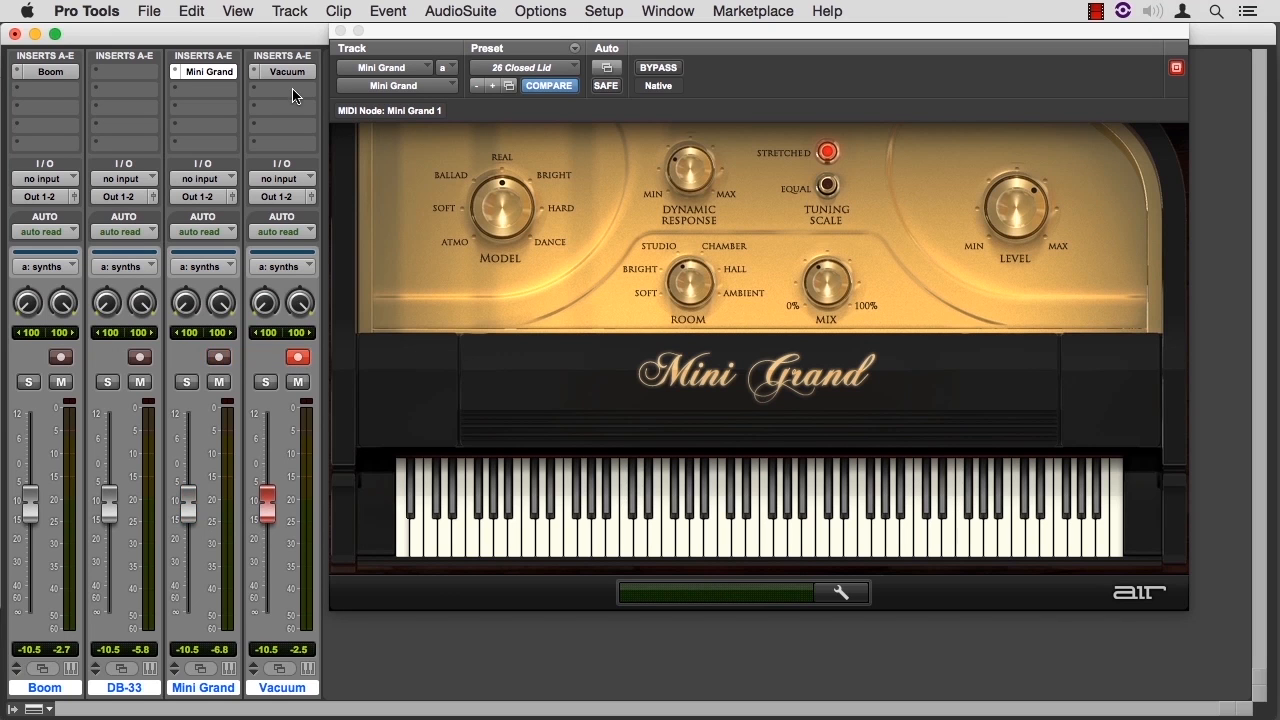
Step: Bring up the Vacuum synth with Ultra Analog Sweep and toggle its ARP switch so COMPARE lights
click(288, 72)
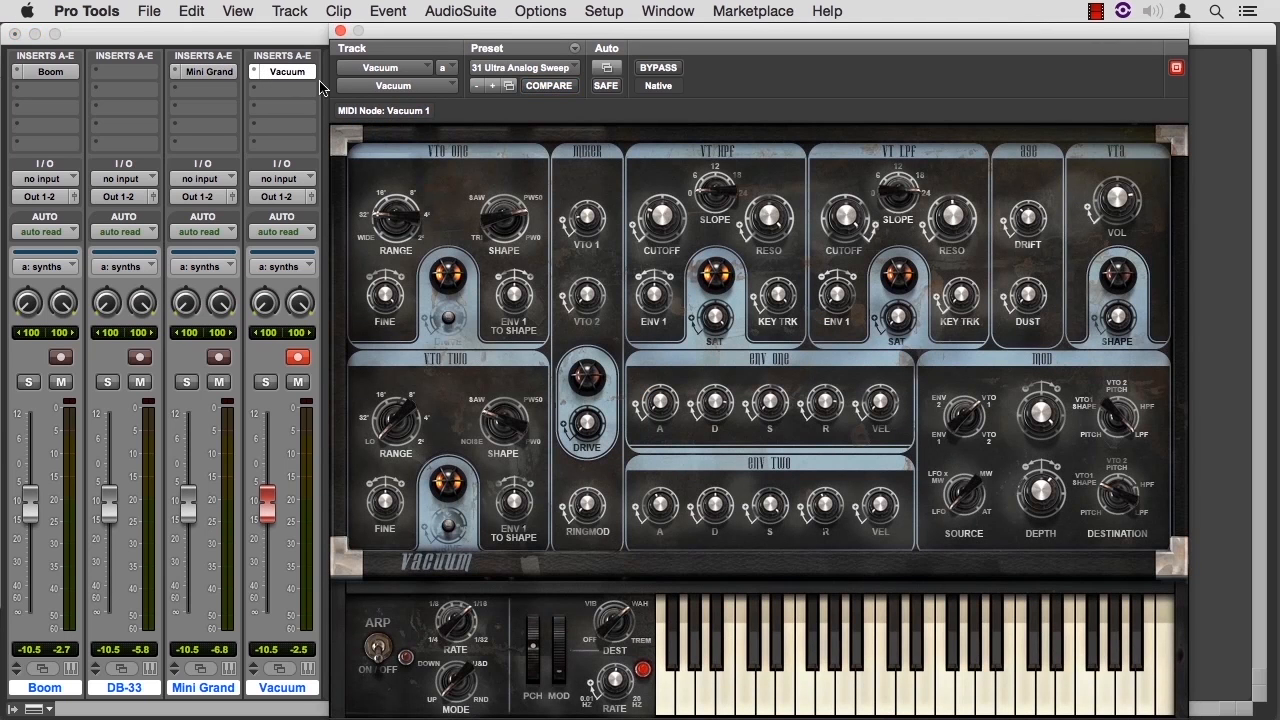
mouse_move(782, 458)
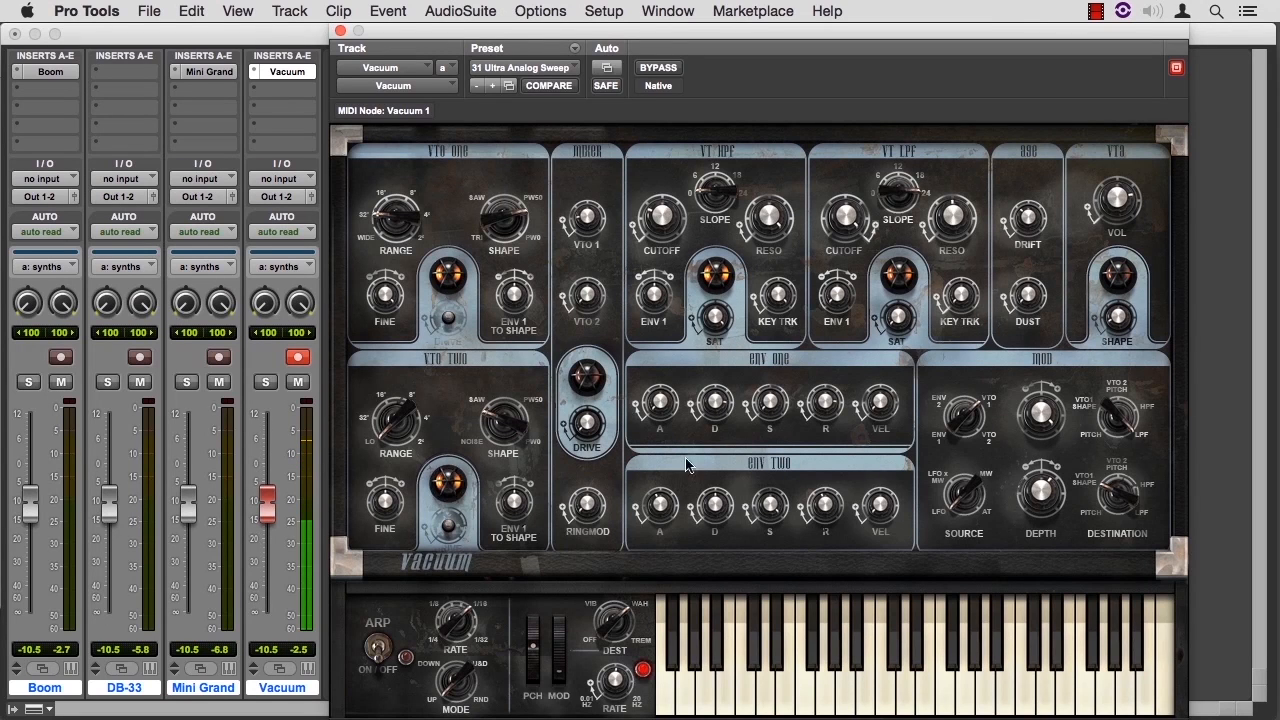
mouse_move(812, 192)
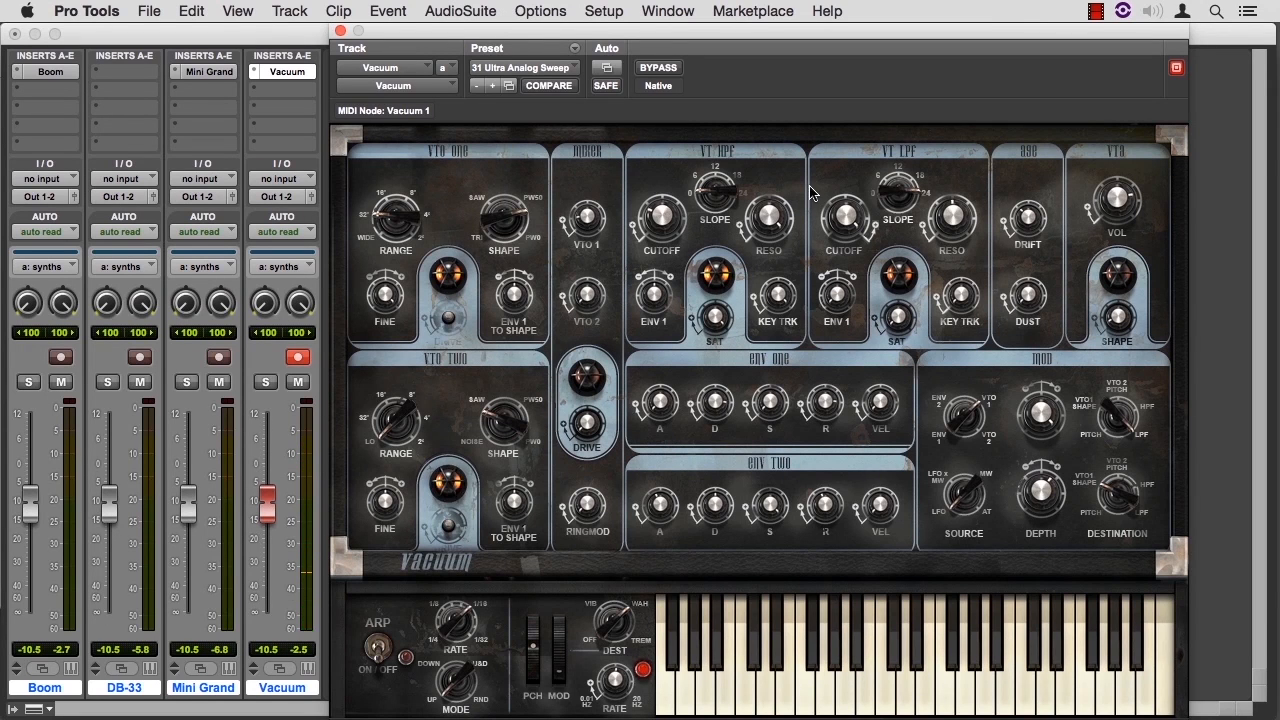
mouse_move(928, 162)
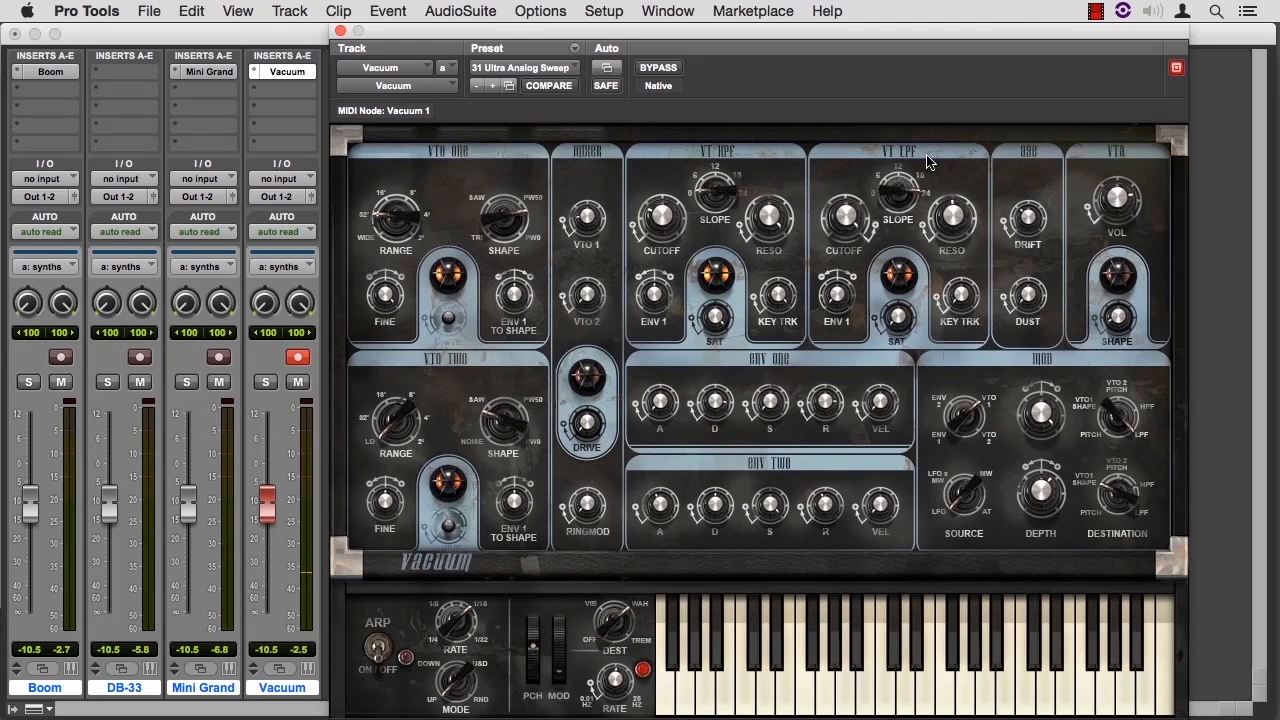
mouse_move(504, 424)
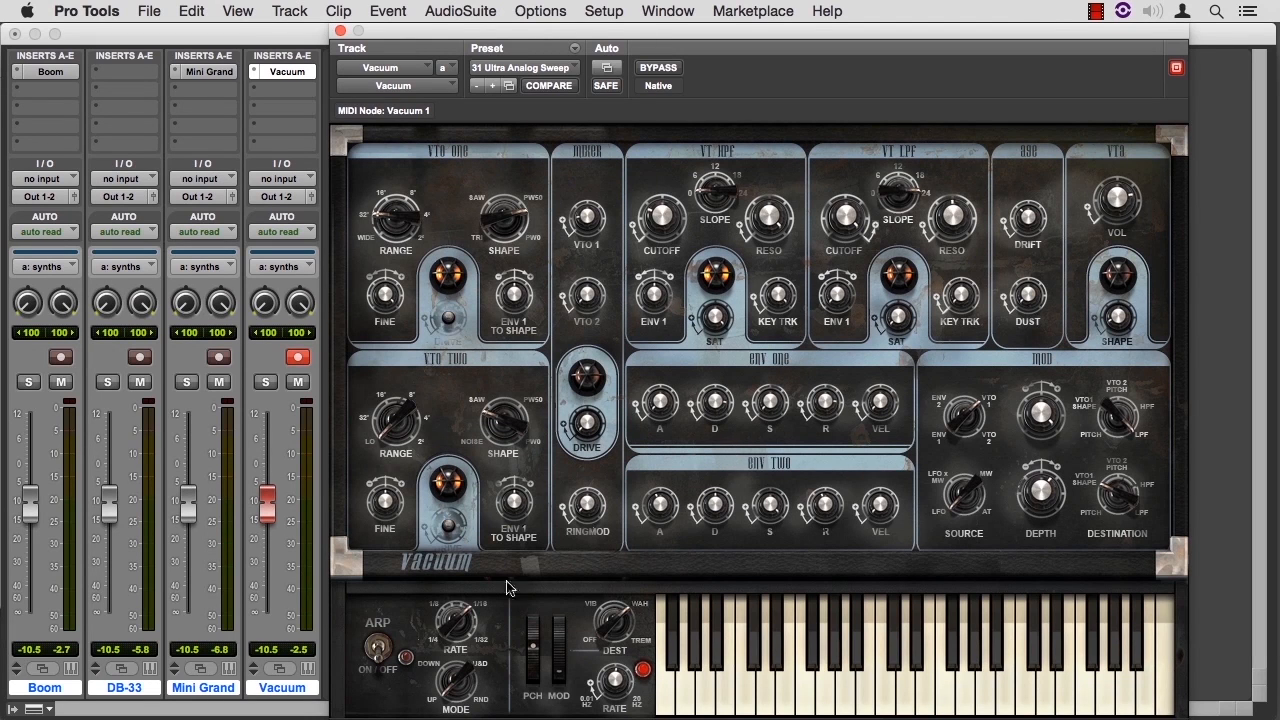
click(548, 84)
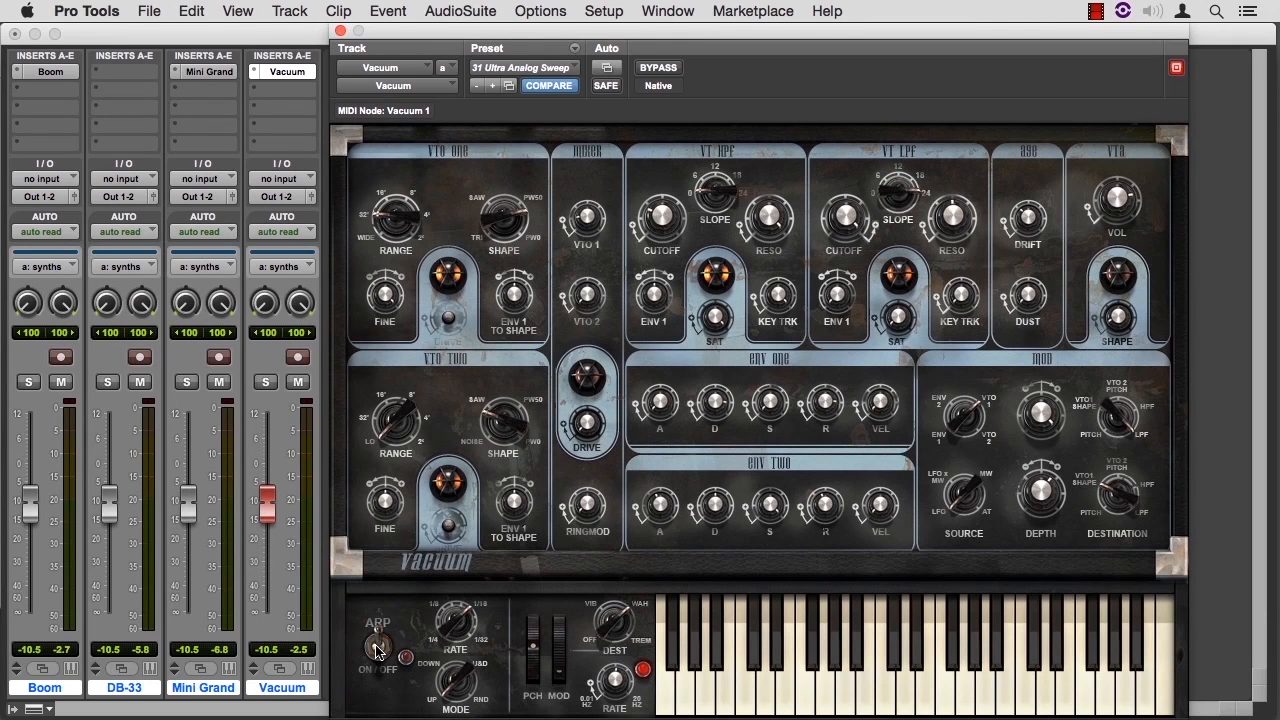
click(378, 644)
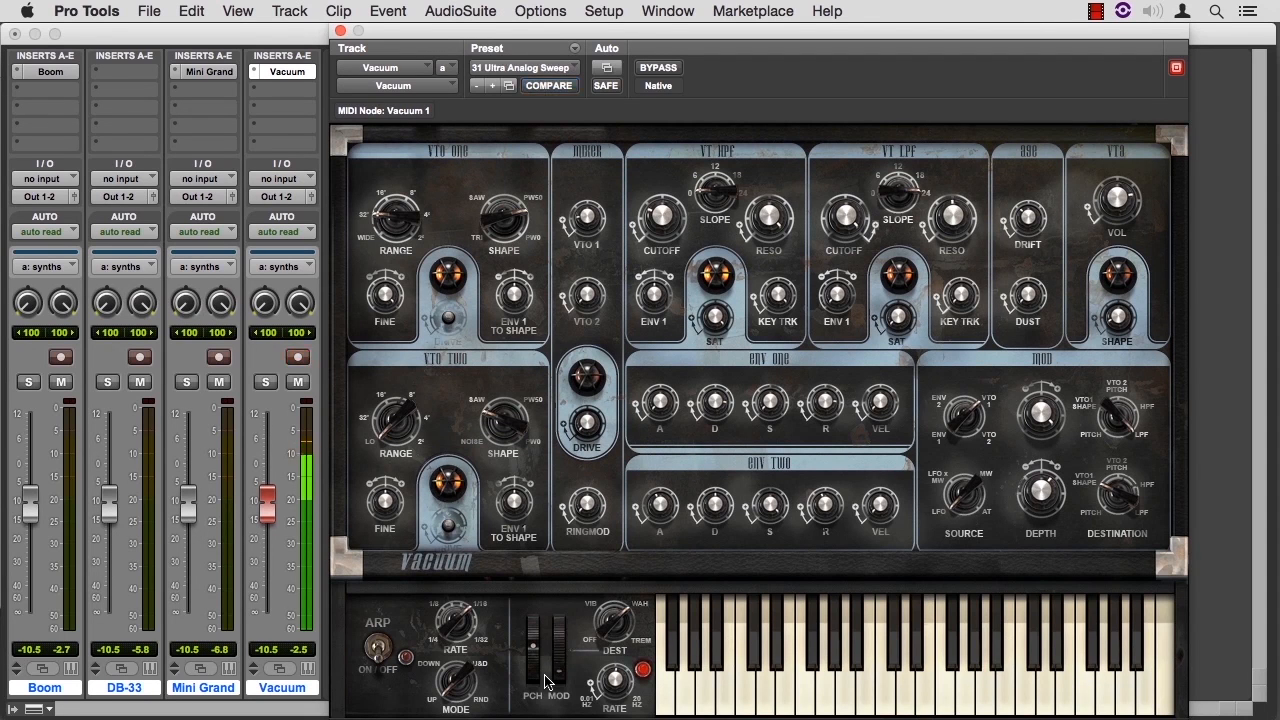
click(296, 356)
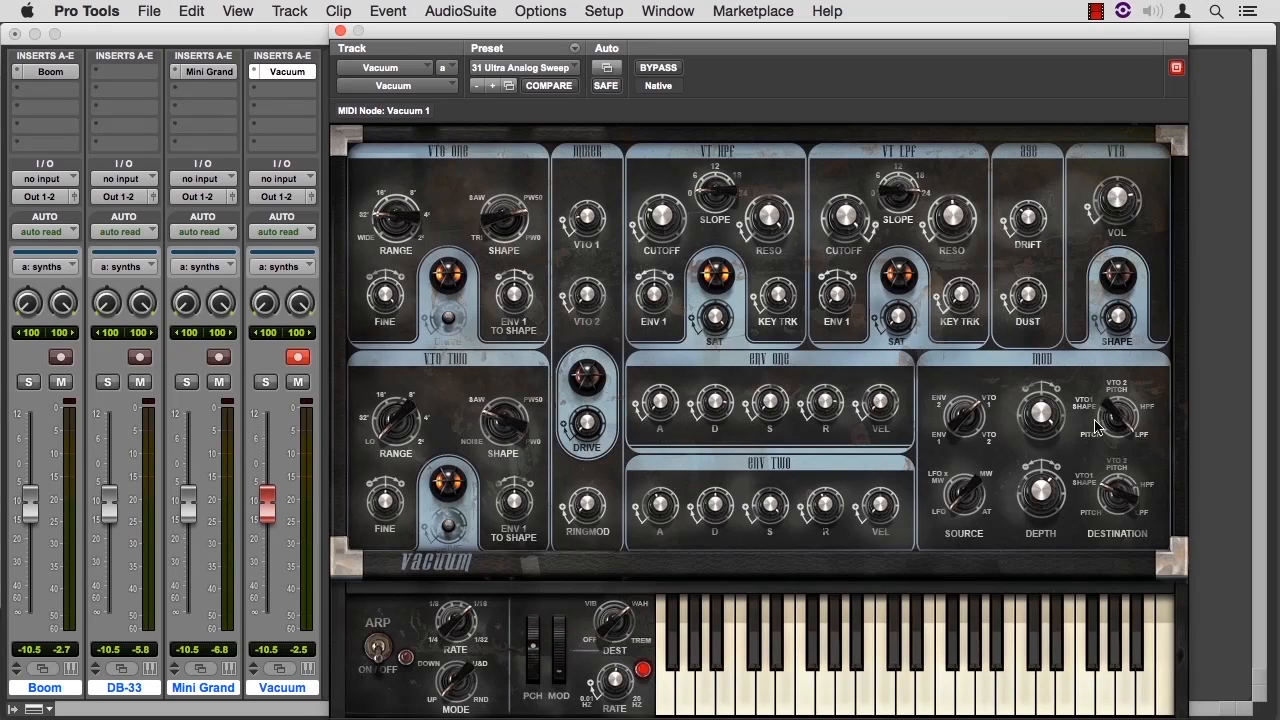
mouse_move(560, 224)
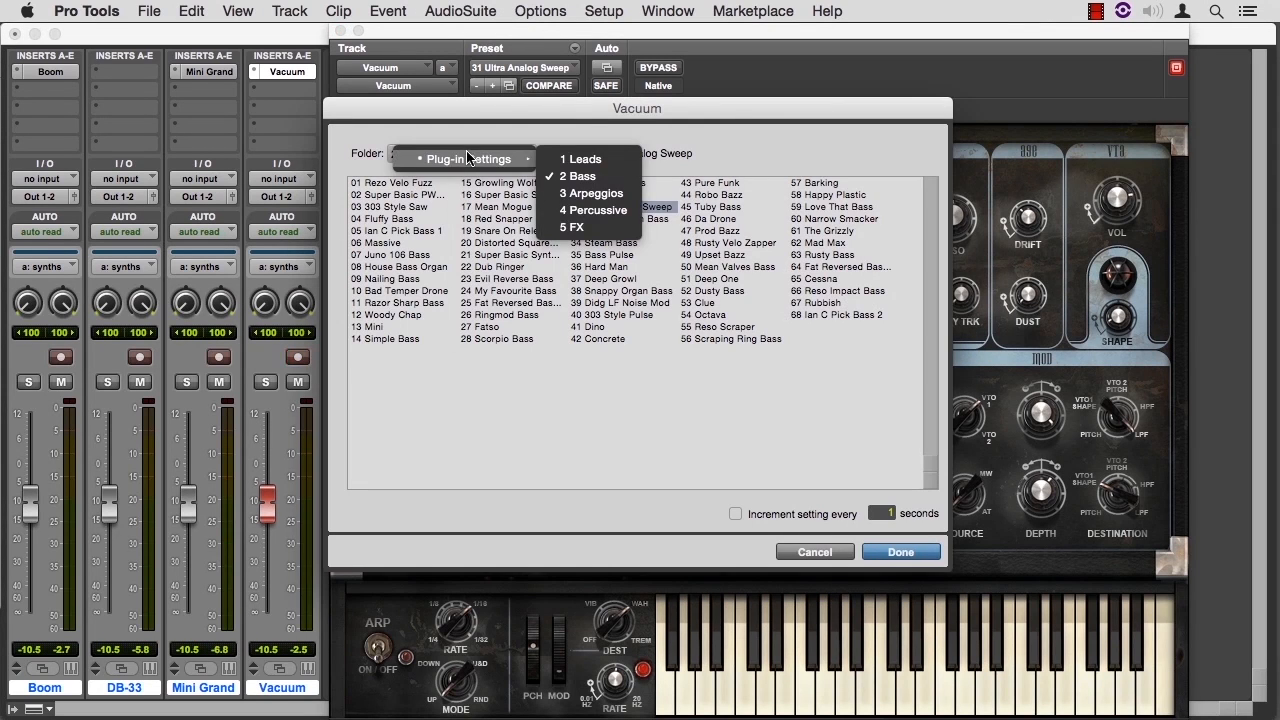
mouse_move(592, 192)
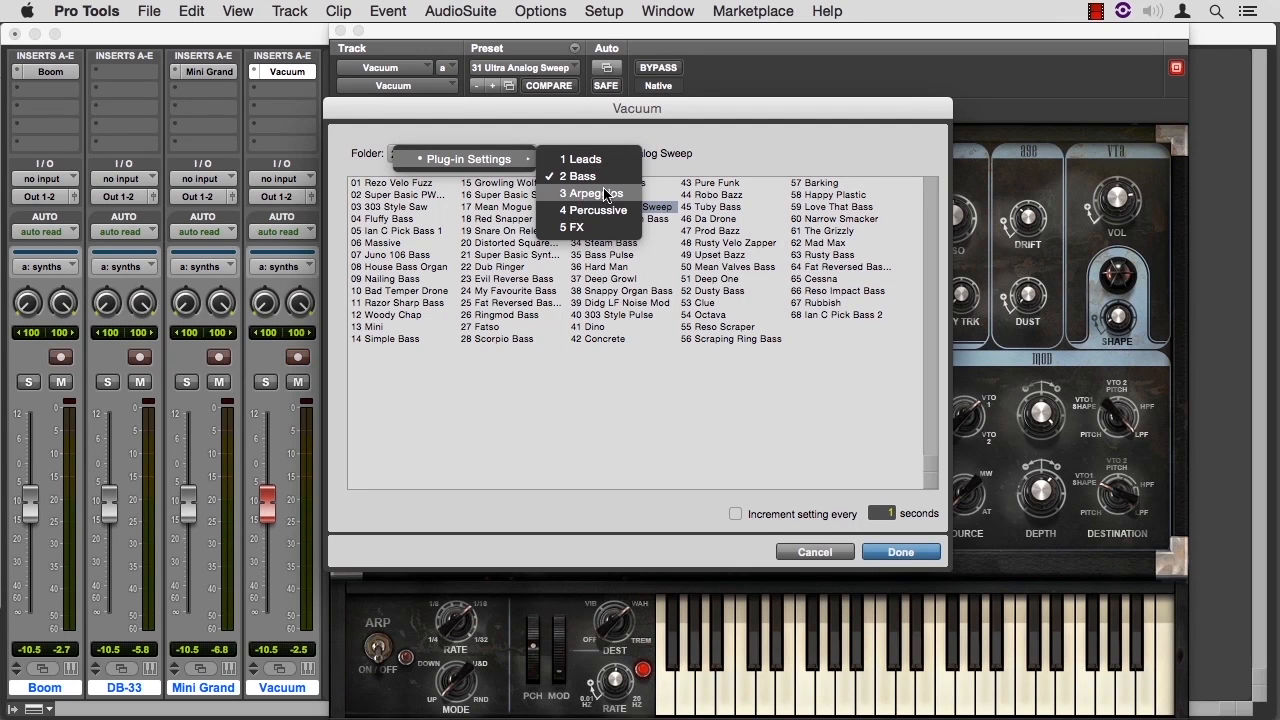
mouse_move(604, 228)
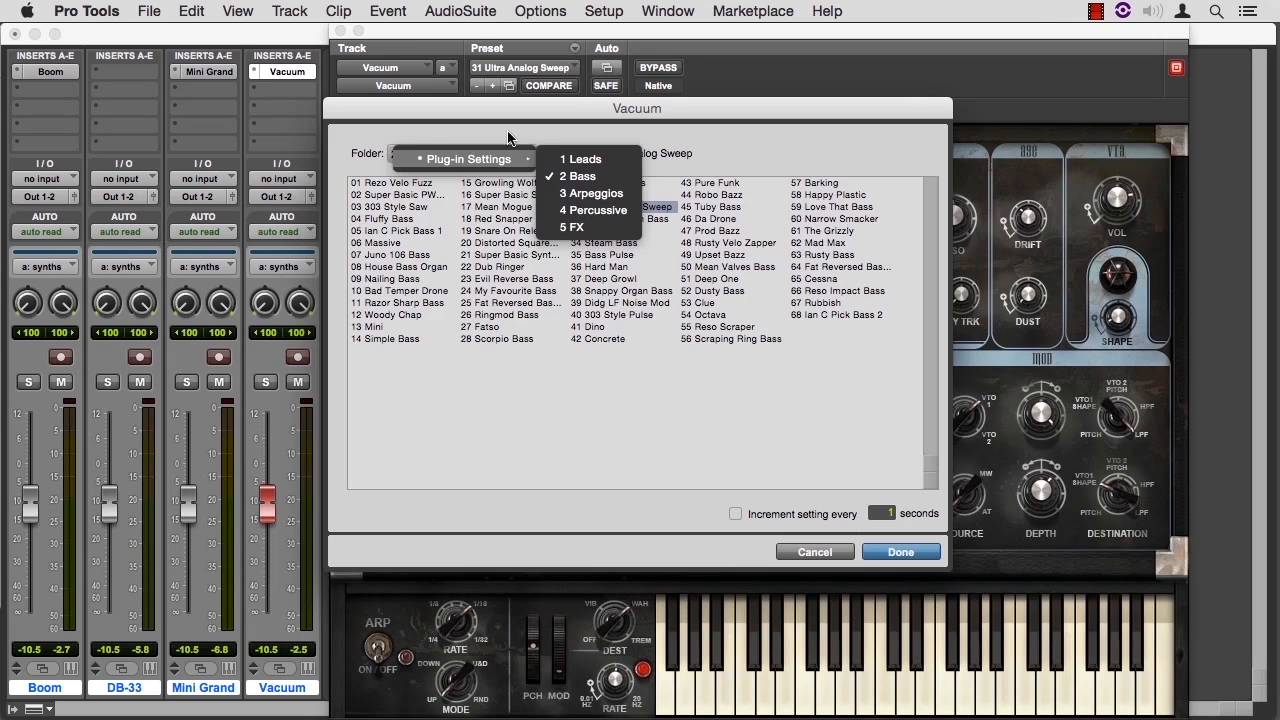
Step: Cancel the Vacuum Librarian and reinsert DB-33 on its track so it loads <factory default>
click(900, 552)
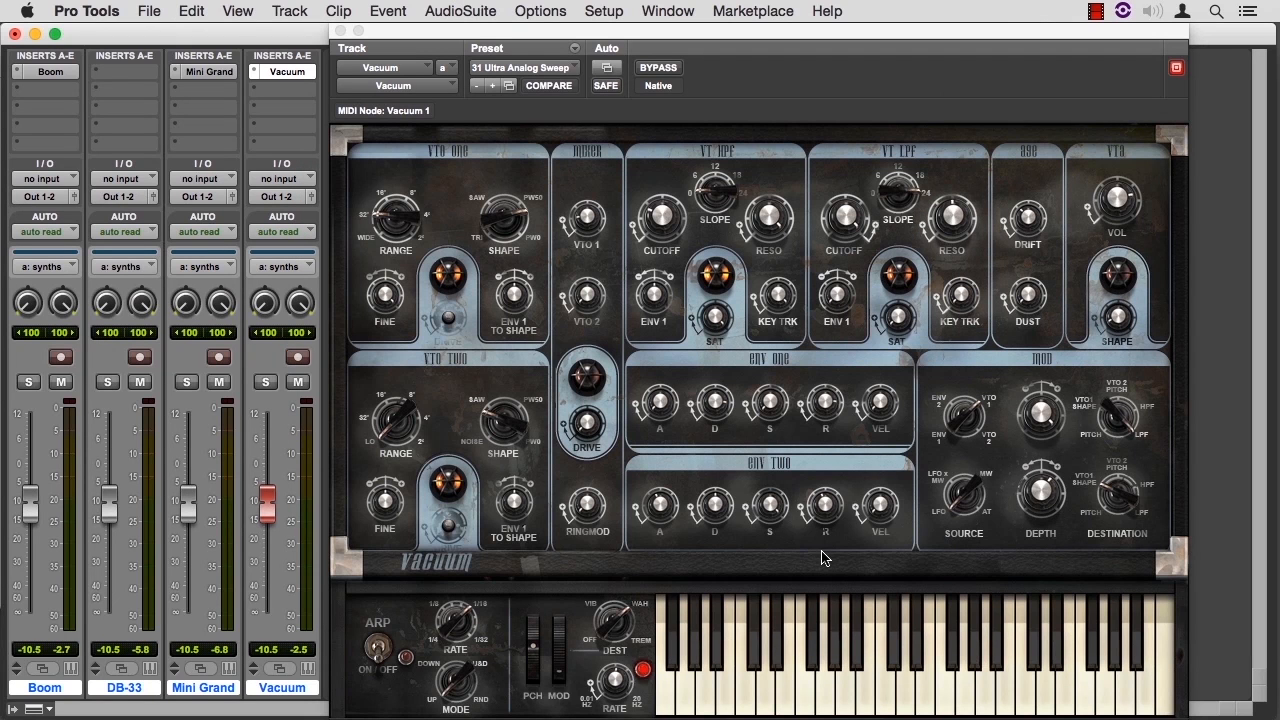
click(120, 72)
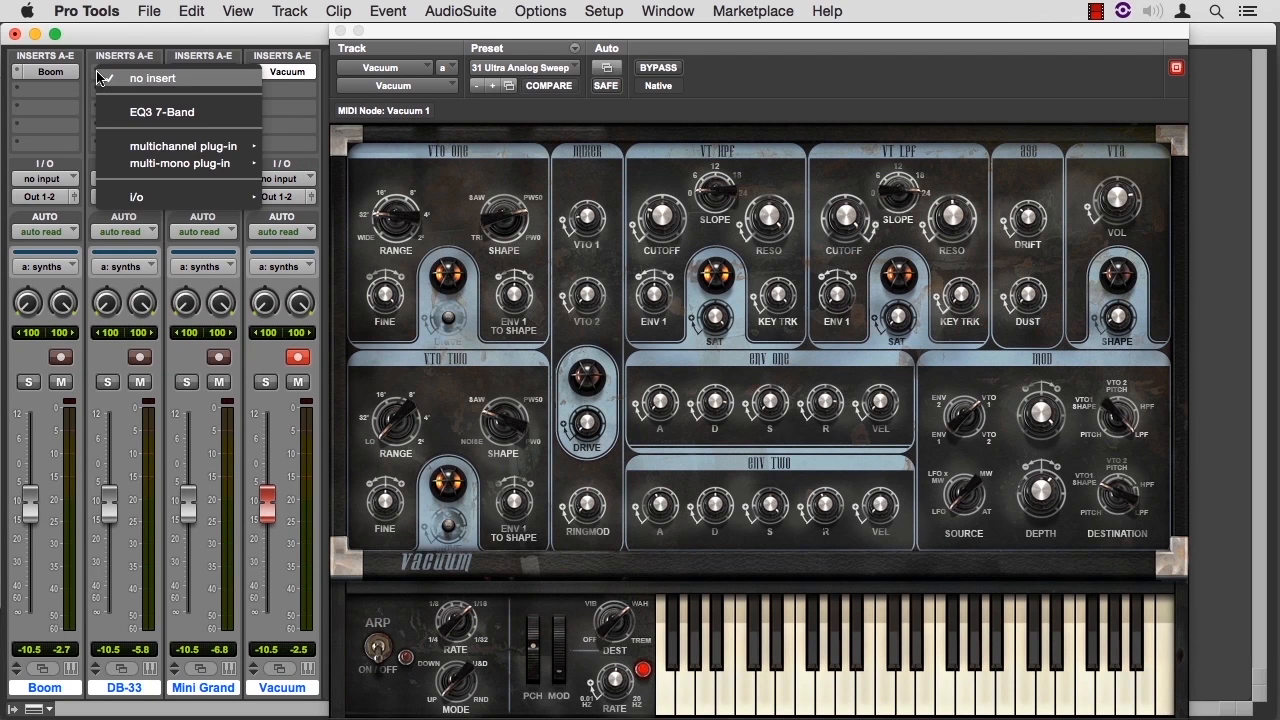
mouse_move(184, 146)
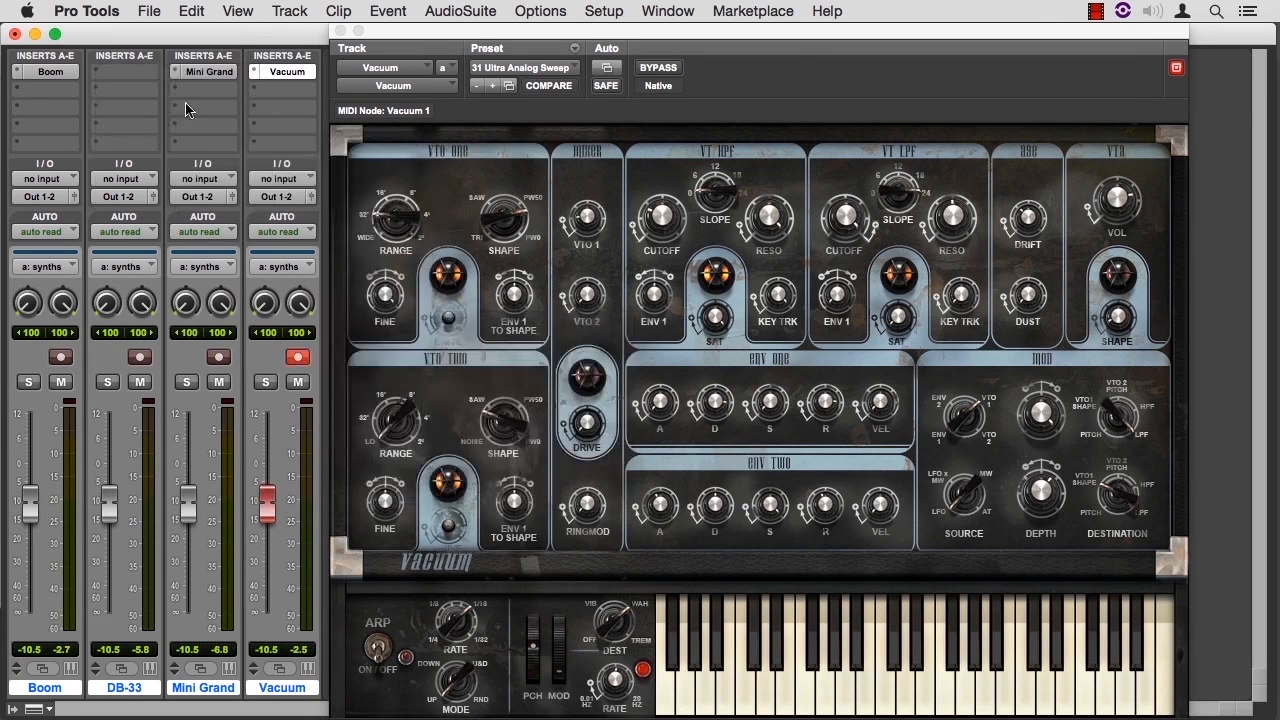
click(124, 72)
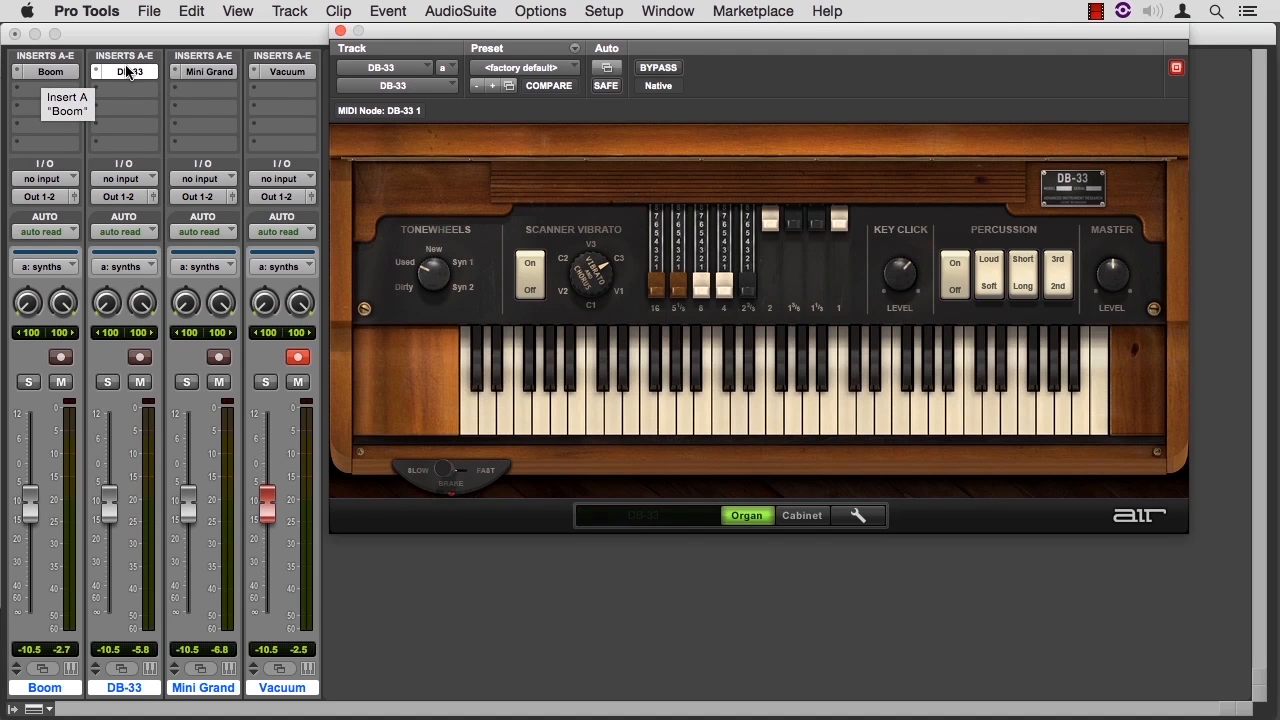
mouse_move(292, 72)
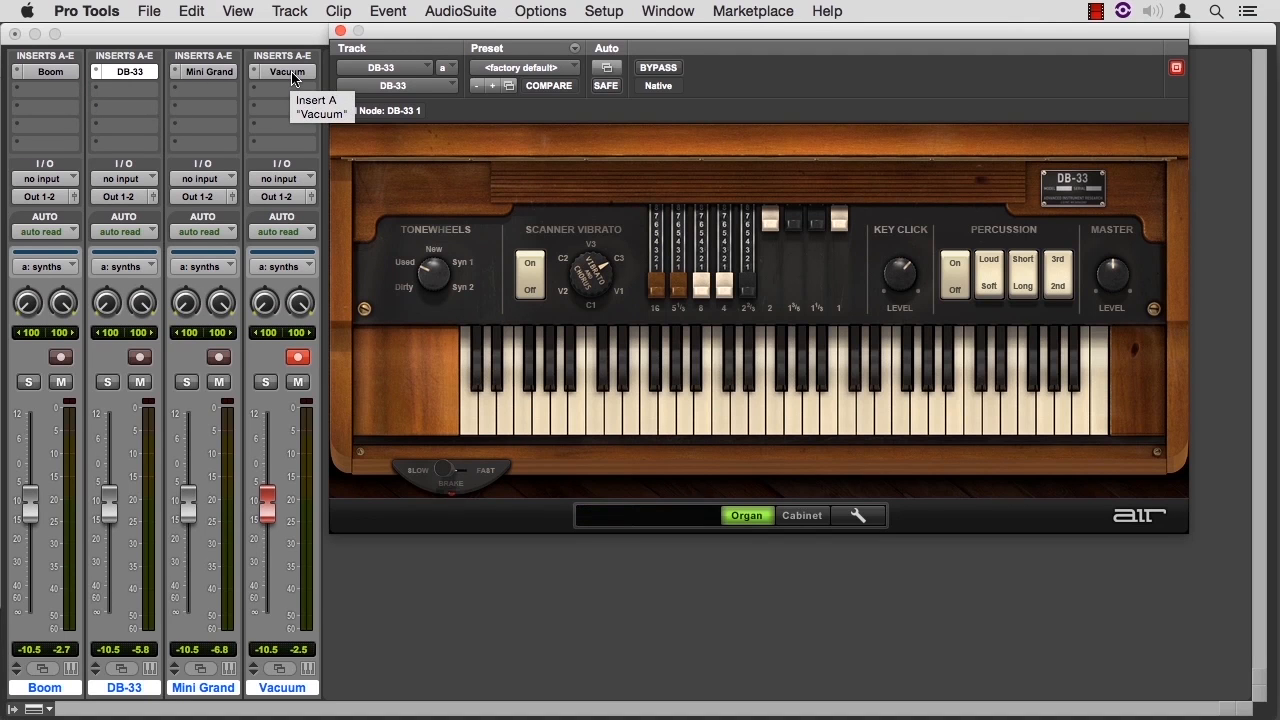